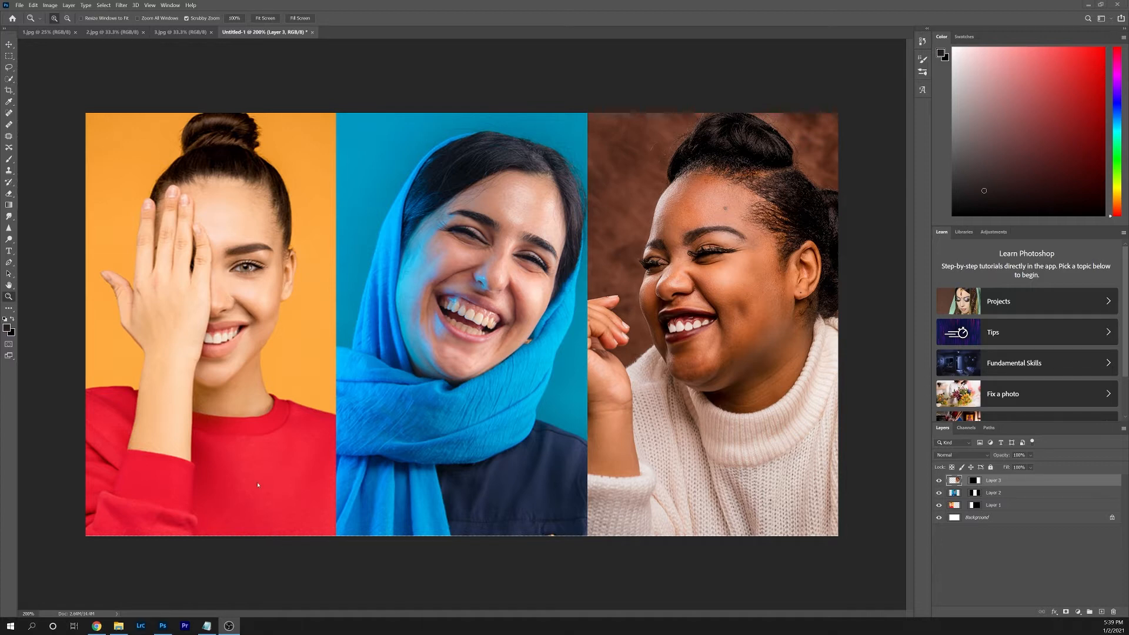
{"action": "mouse_move", "coordinate": [554, 475]}
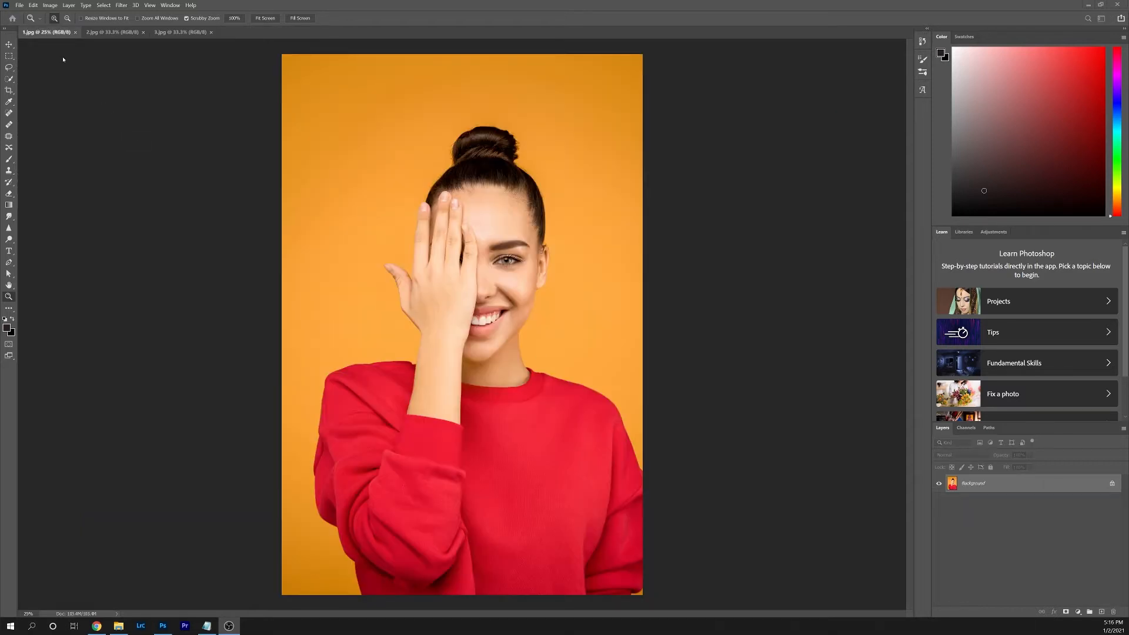
Create a new 1280×720 px document at 240 ppi via File > New
{"action": "left_click", "coordinate": [19, 5]}
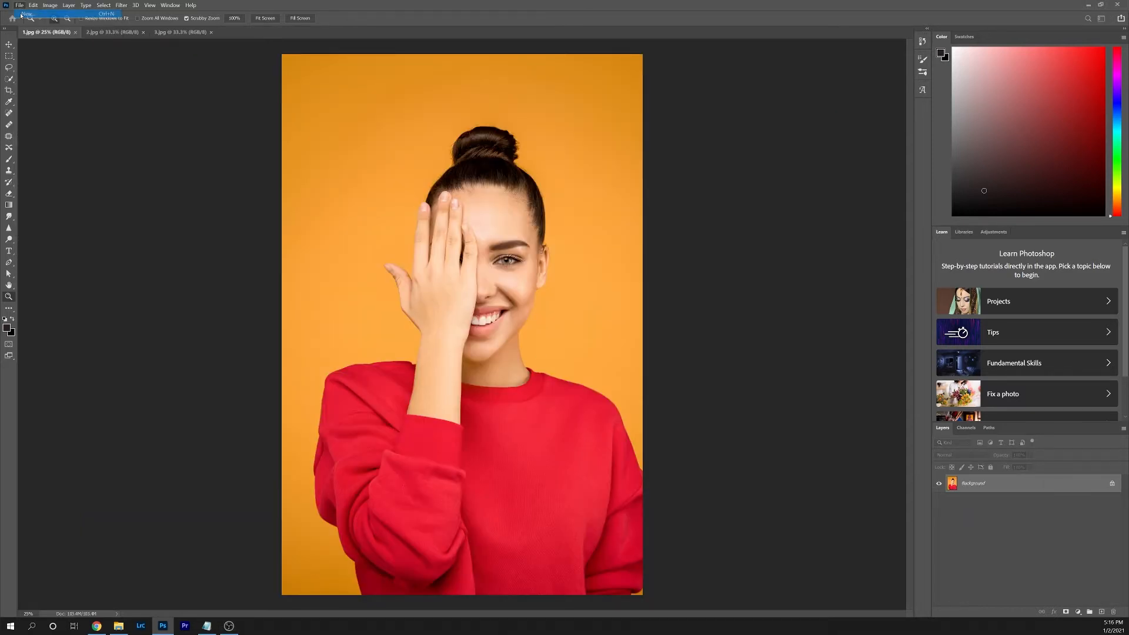
{"action": "left_click", "coordinate": [27, 13]}
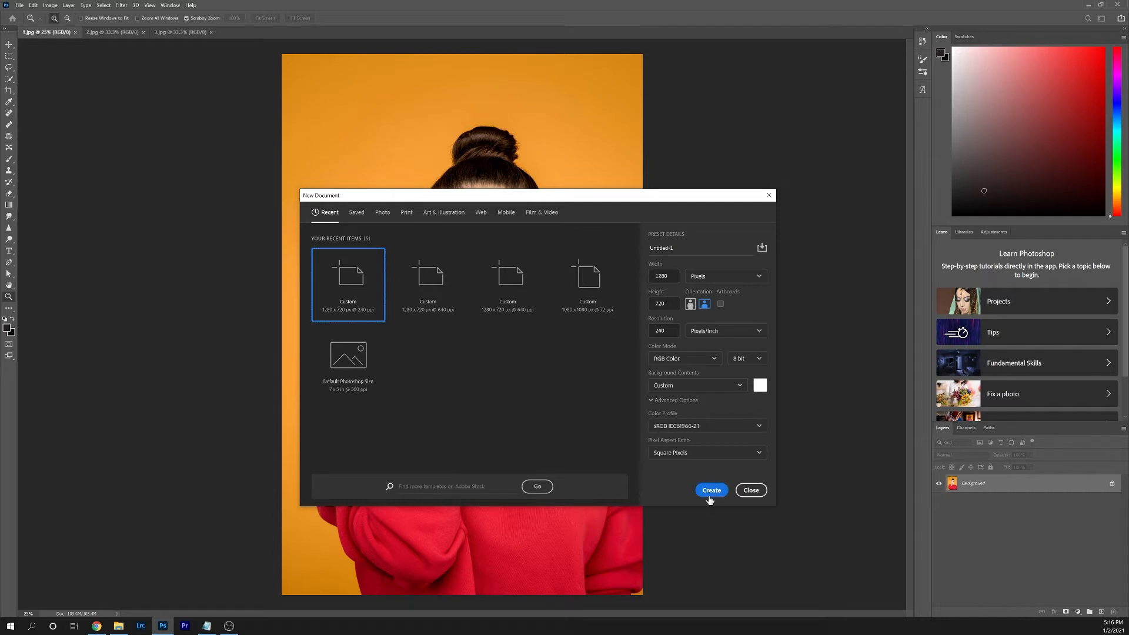
{"action": "left_click", "coordinate": [710, 490]}
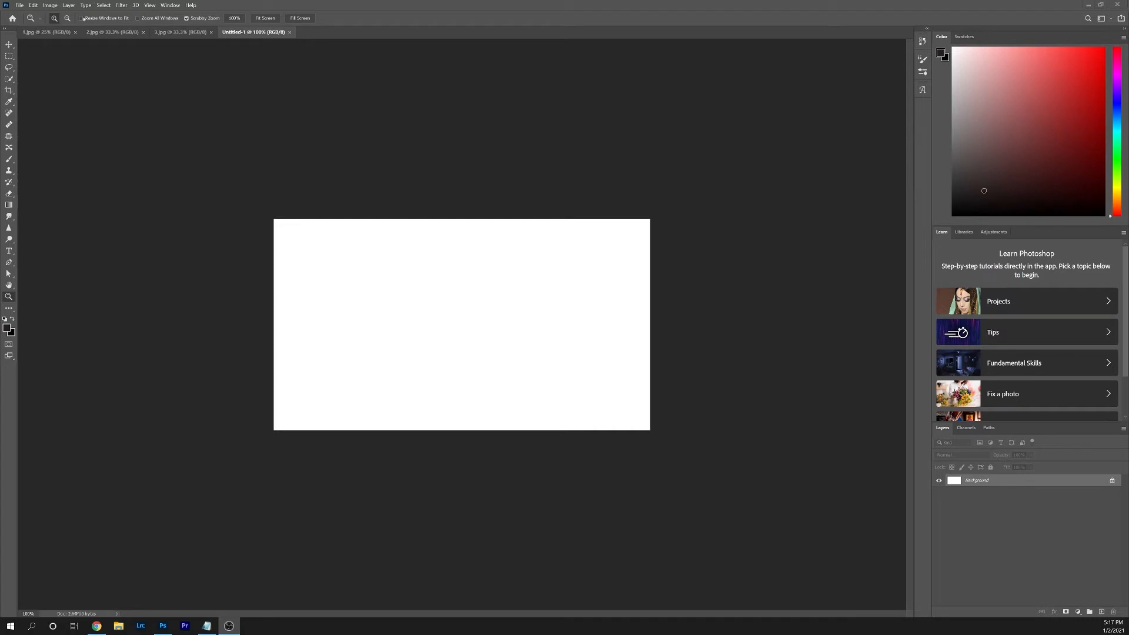
Switch to the 3.jpg portrait, browse the source-photo folder and close it without opening anything
{"action": "left_click", "coordinate": [47, 32]}
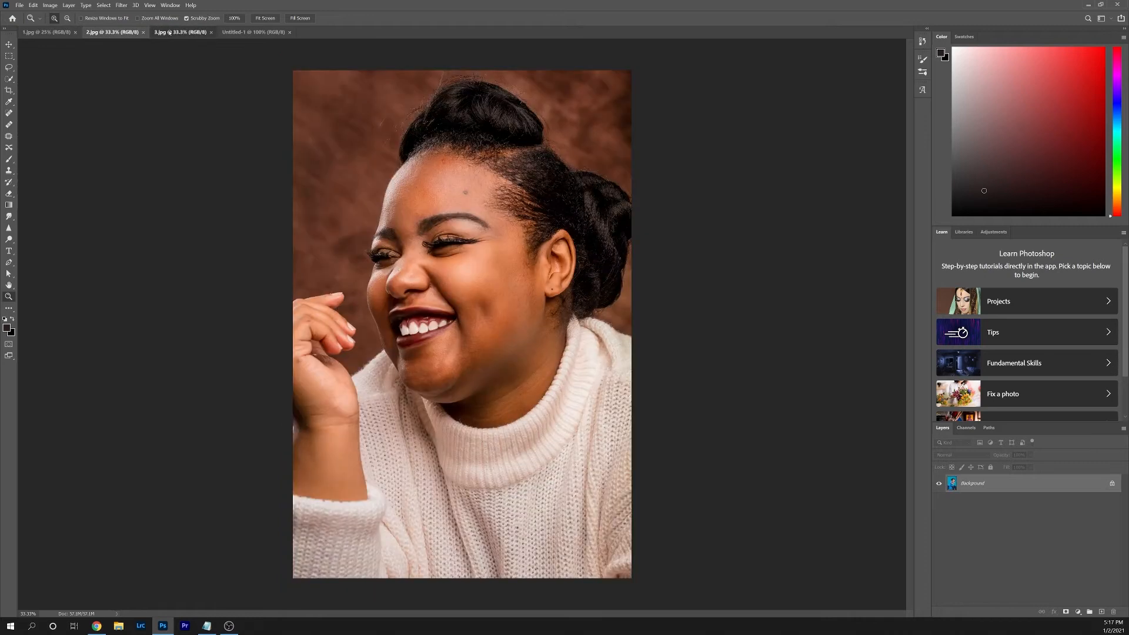
{"action": "left_click", "coordinate": [180, 32]}
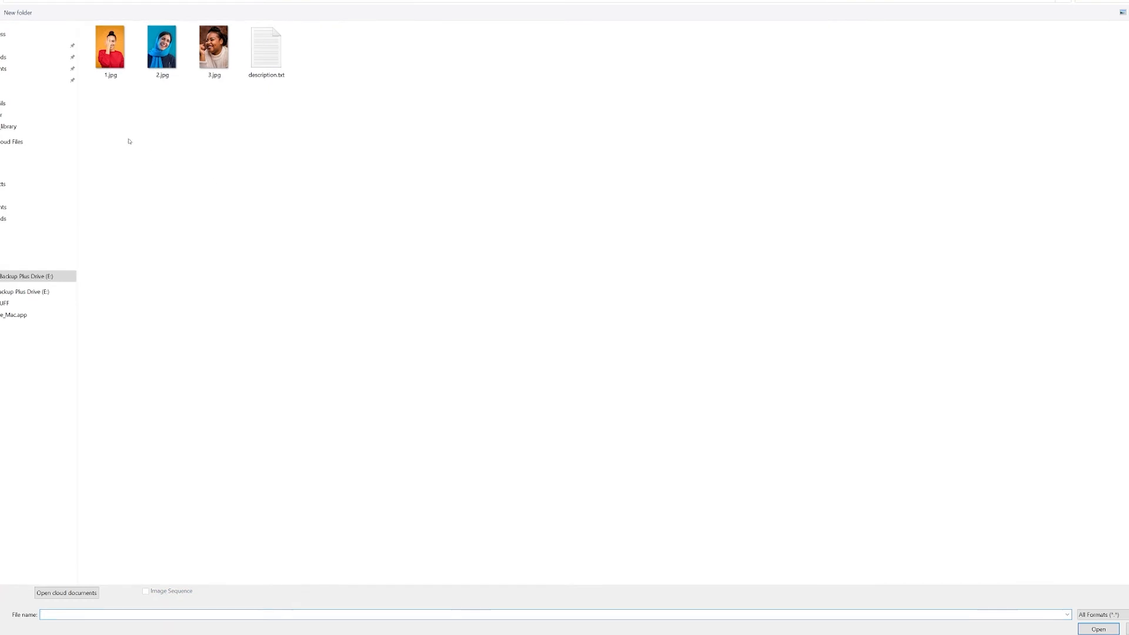
{"action": "mouse_move", "coordinate": [322, 288]}
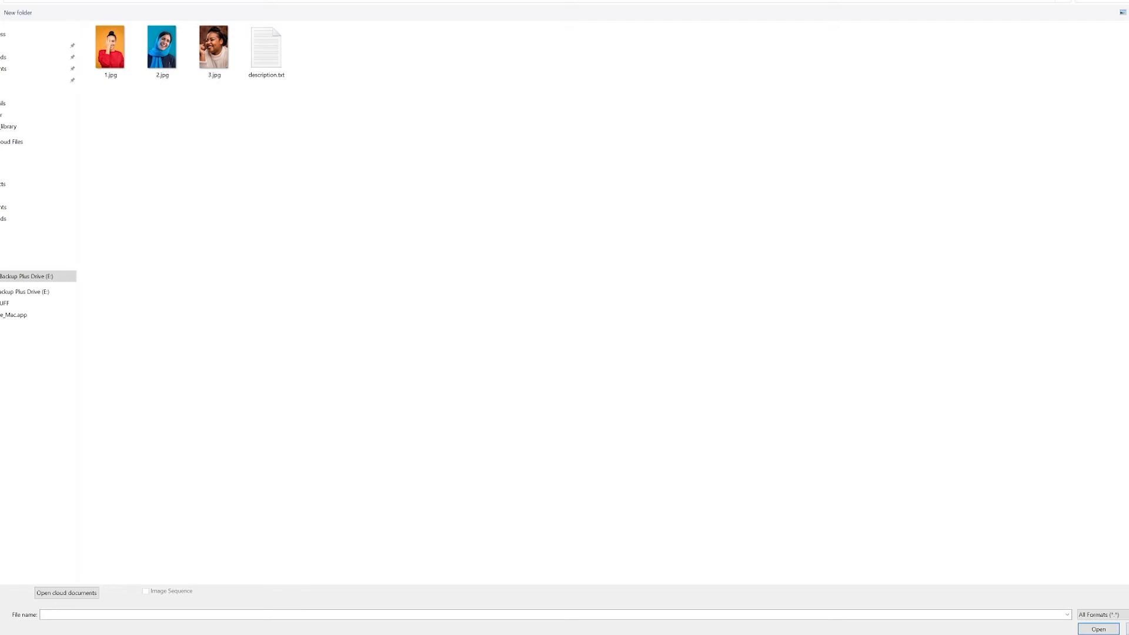
{"action": "left_click", "coordinate": [1097, 628]}
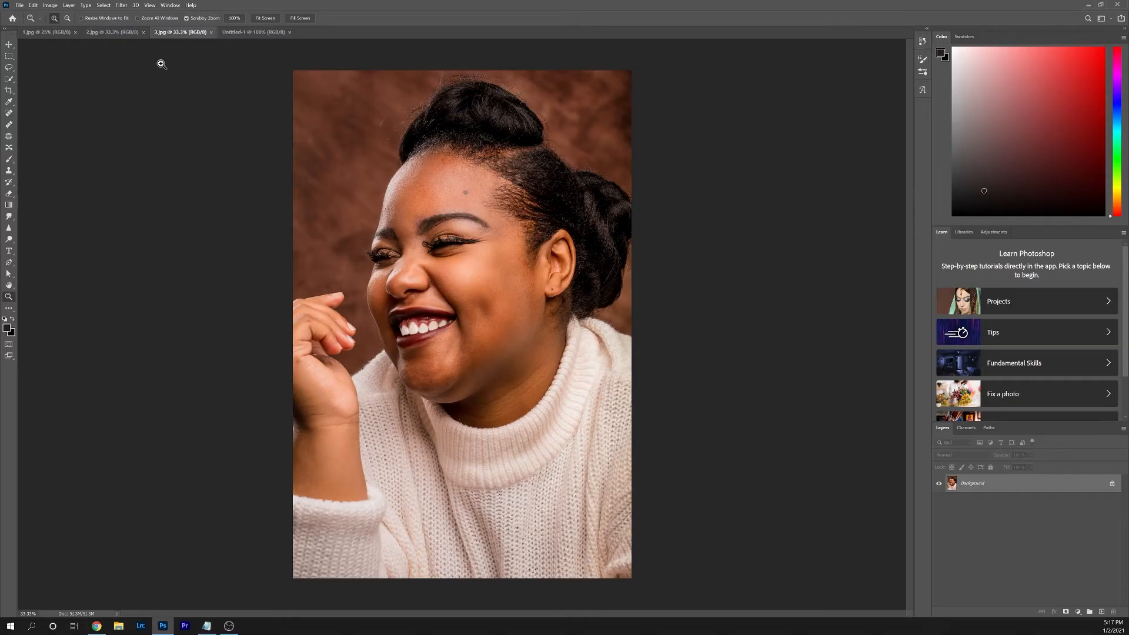
Return to Untitled-1 and bring up New Guide Layout from the View menu
{"action": "left_click", "coordinate": [254, 32]}
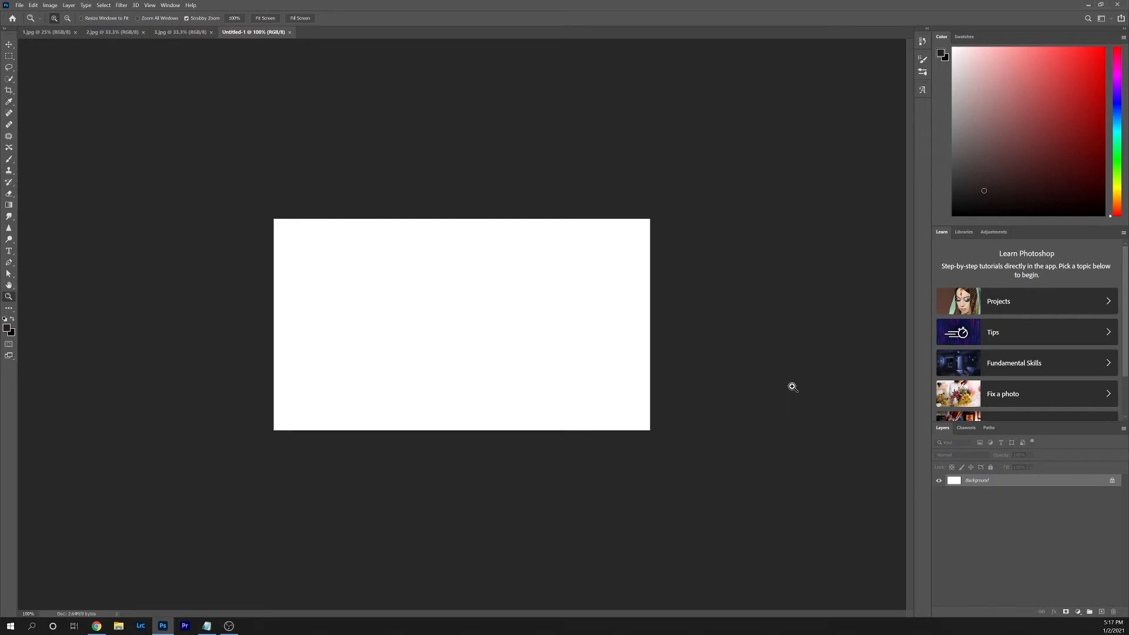
{"action": "mouse_move", "coordinate": [194, 53]}
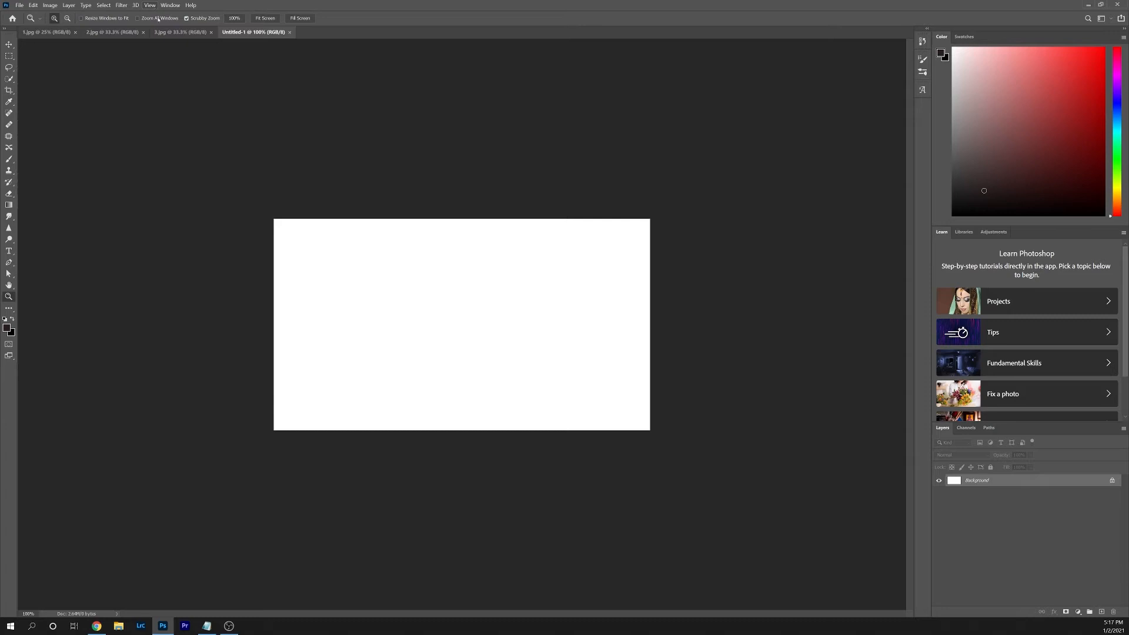
{"action": "left_click", "coordinate": [150, 4]}
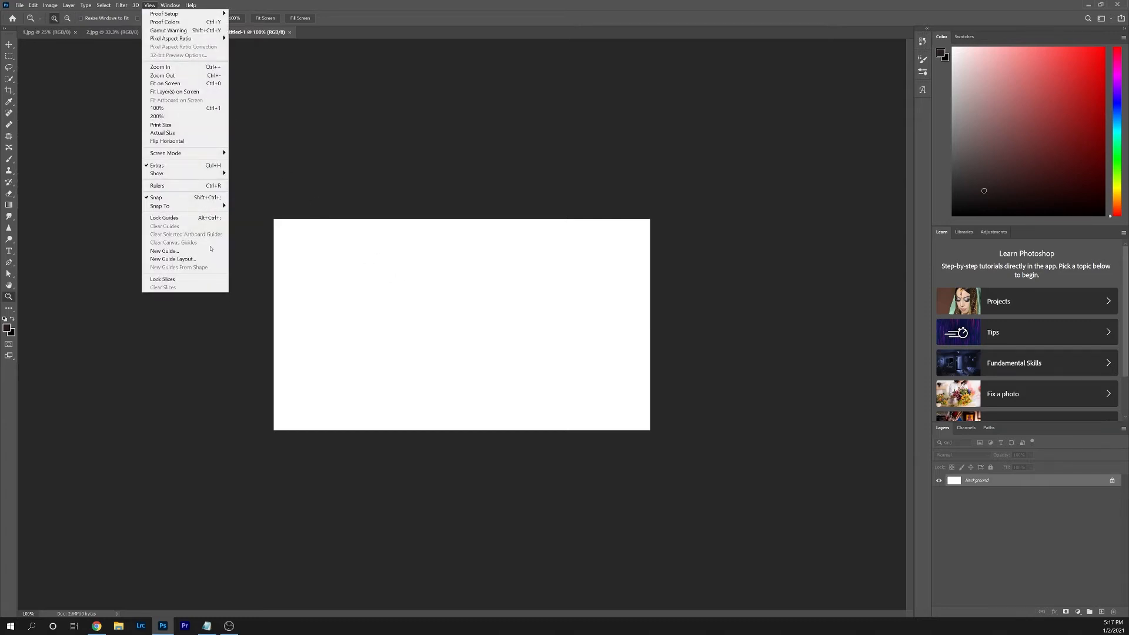
{"action": "mouse_move", "coordinate": [173, 259]}
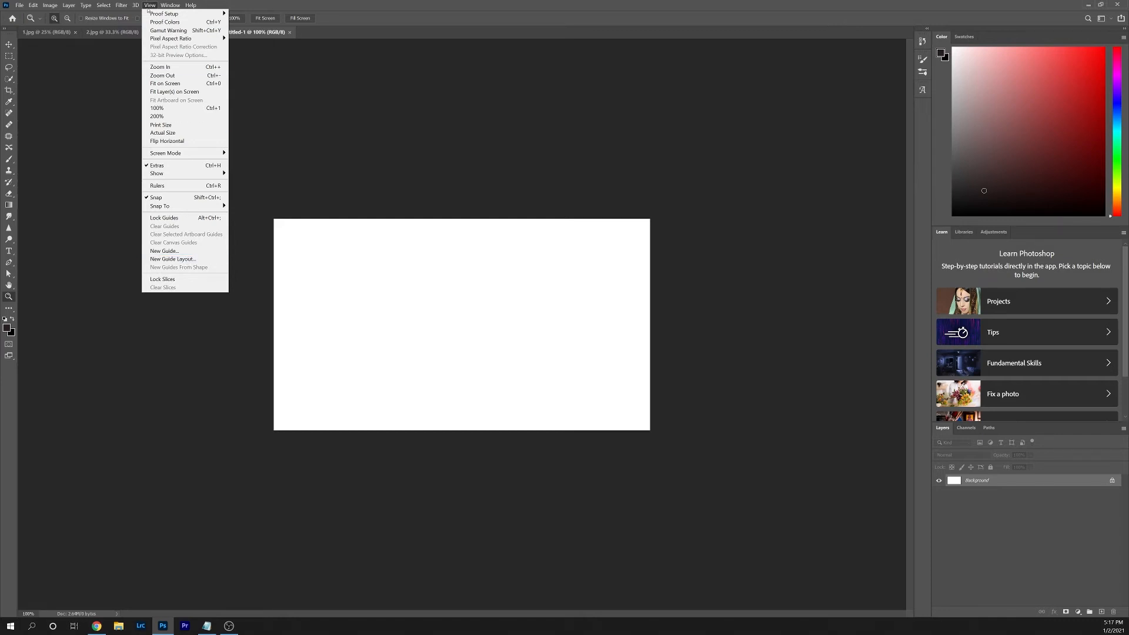
{"action": "mouse_move", "coordinate": [172, 259]}
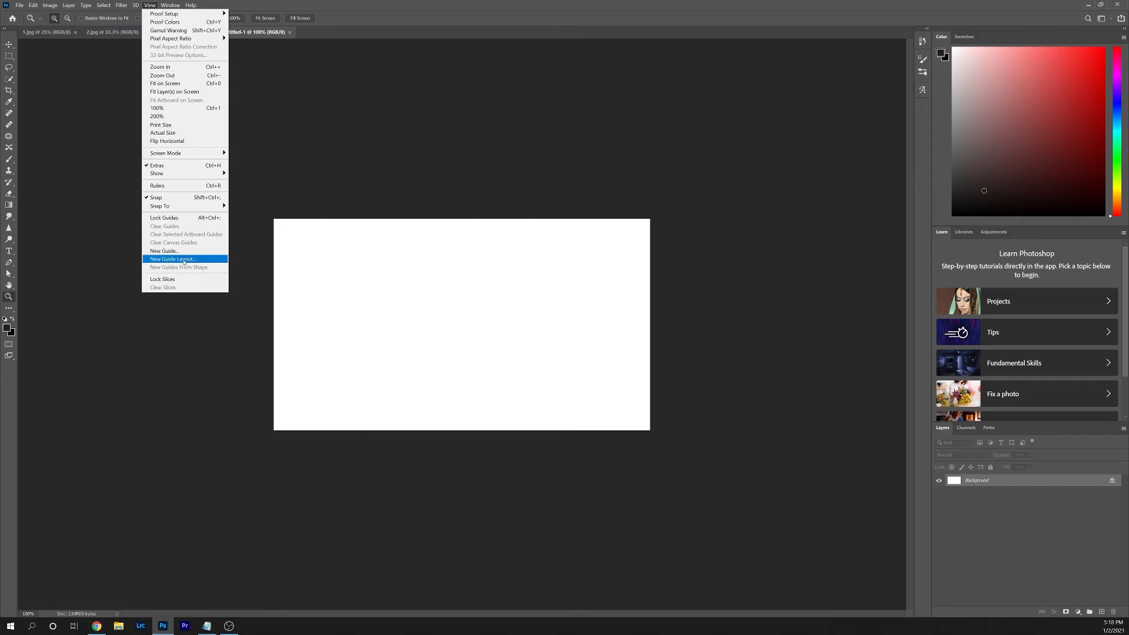
{"action": "left_click", "coordinate": [173, 259]}
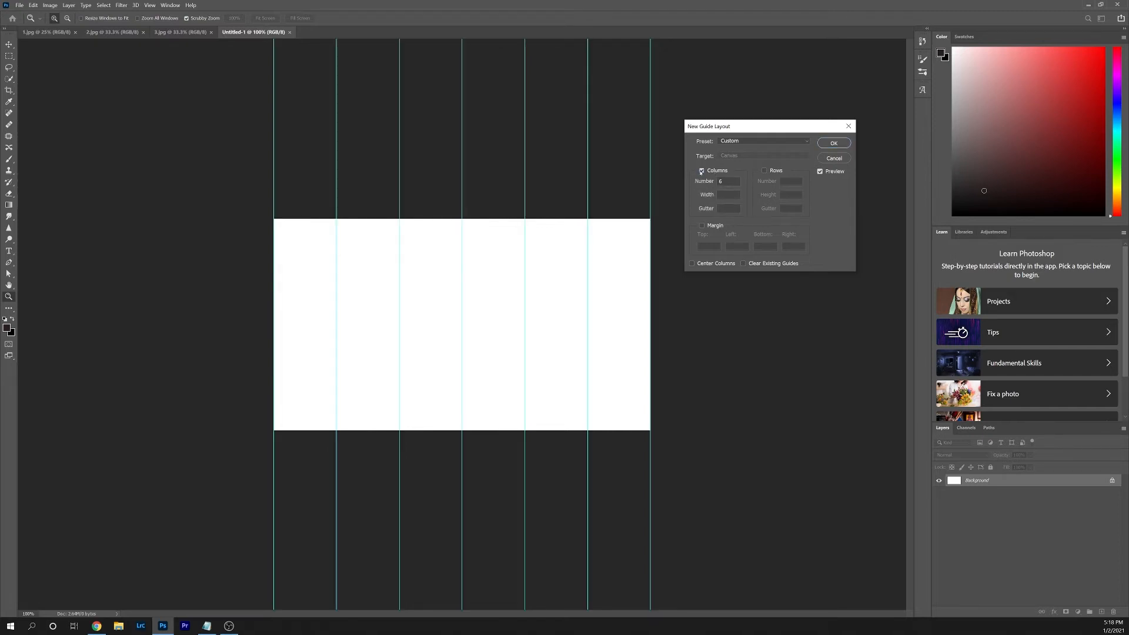
Toggle Columns and Preview, set the column count to 3 and apply the guide layout
{"action": "left_click", "coordinate": [701, 170]}
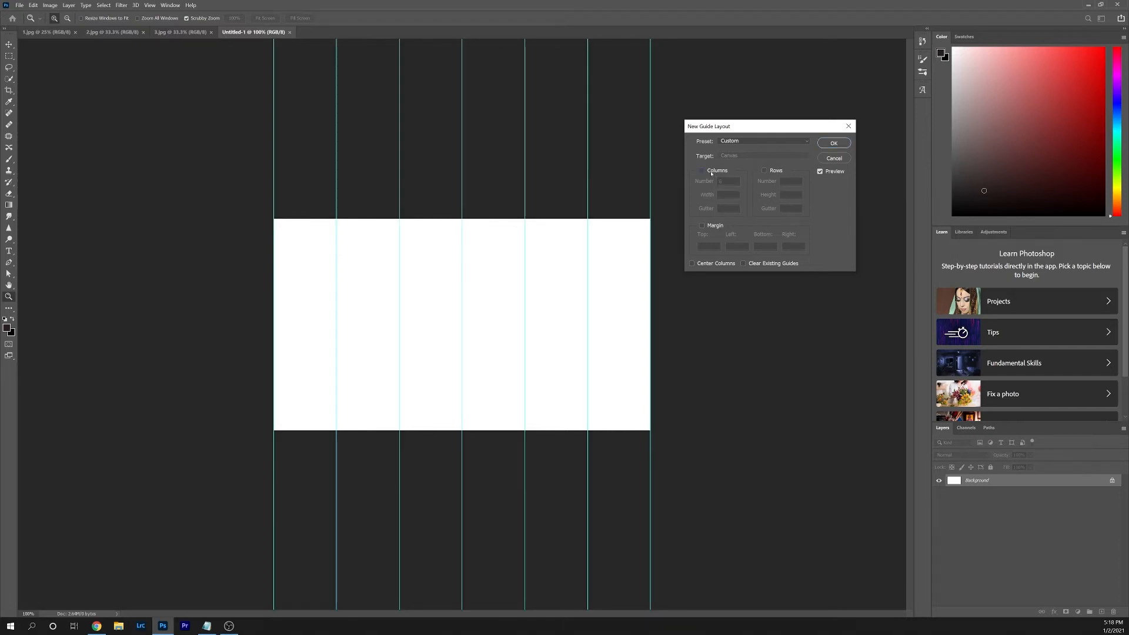
{"action": "left_click", "coordinate": [765, 169]}
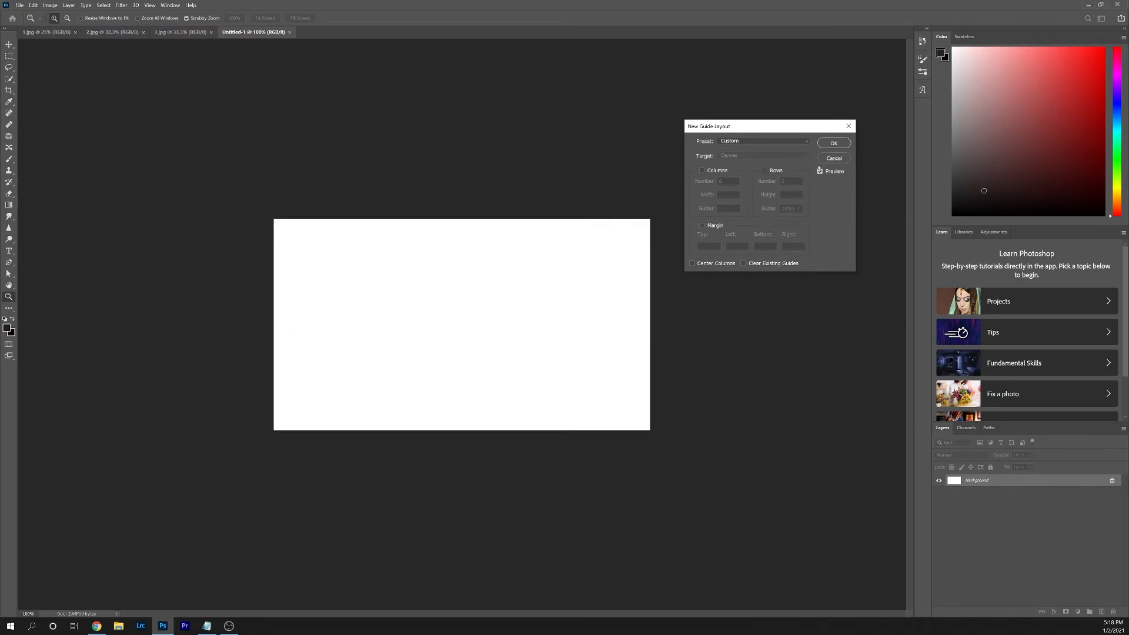
{"action": "left_click", "coordinate": [820, 172]}
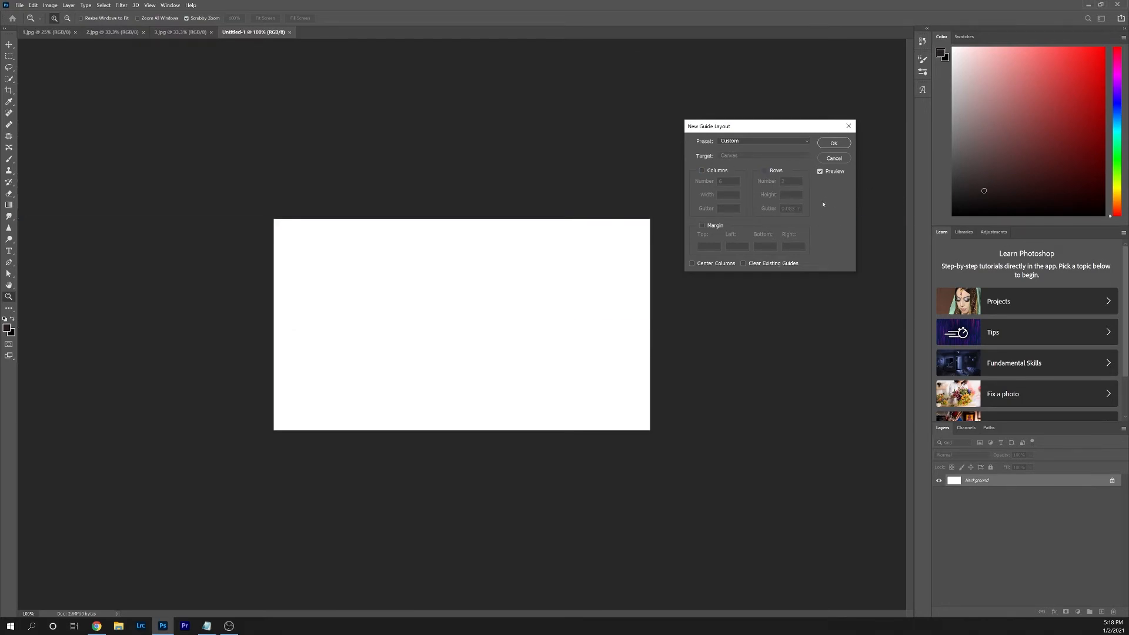
{"action": "left_click", "coordinate": [701, 169]}
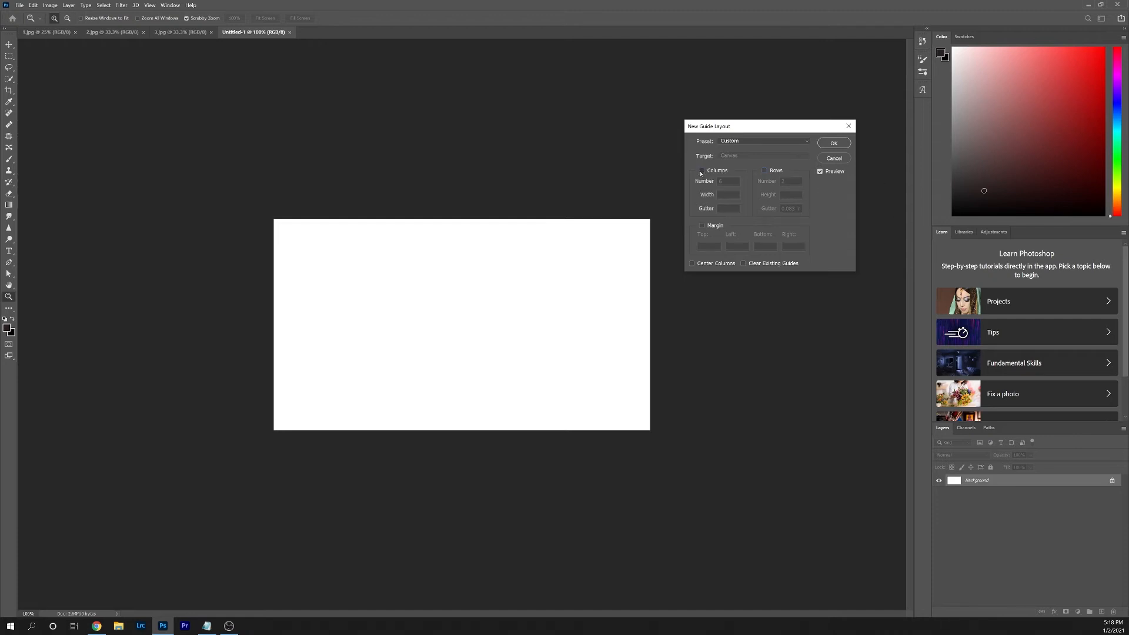
{"action": "left_click", "coordinate": [701, 169]}
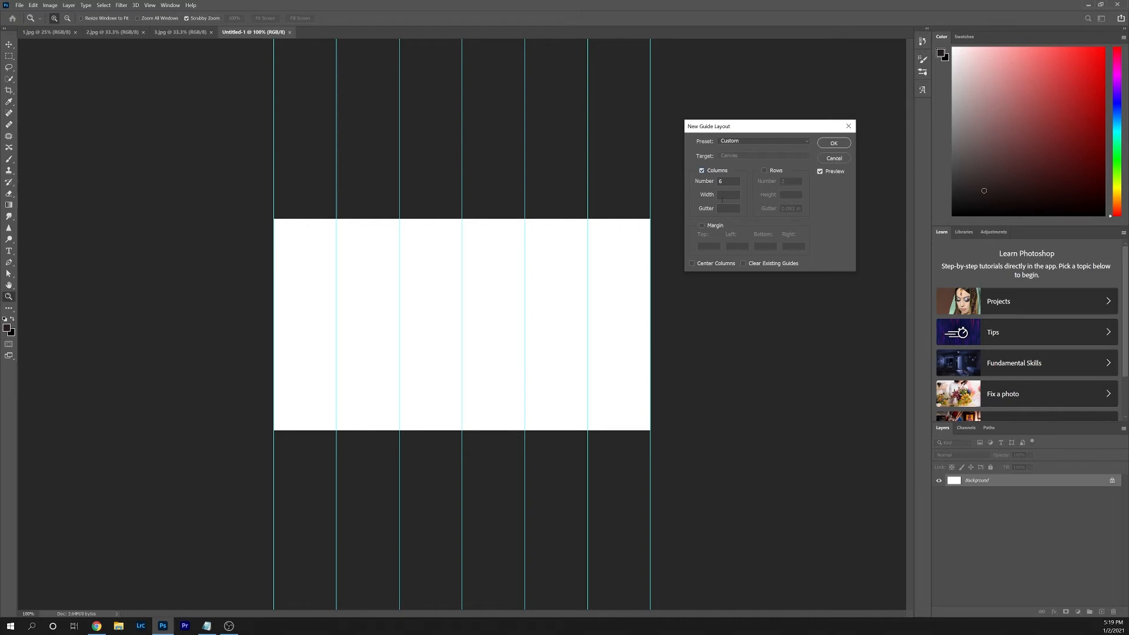
{"action": "left_click", "coordinate": [729, 208]}
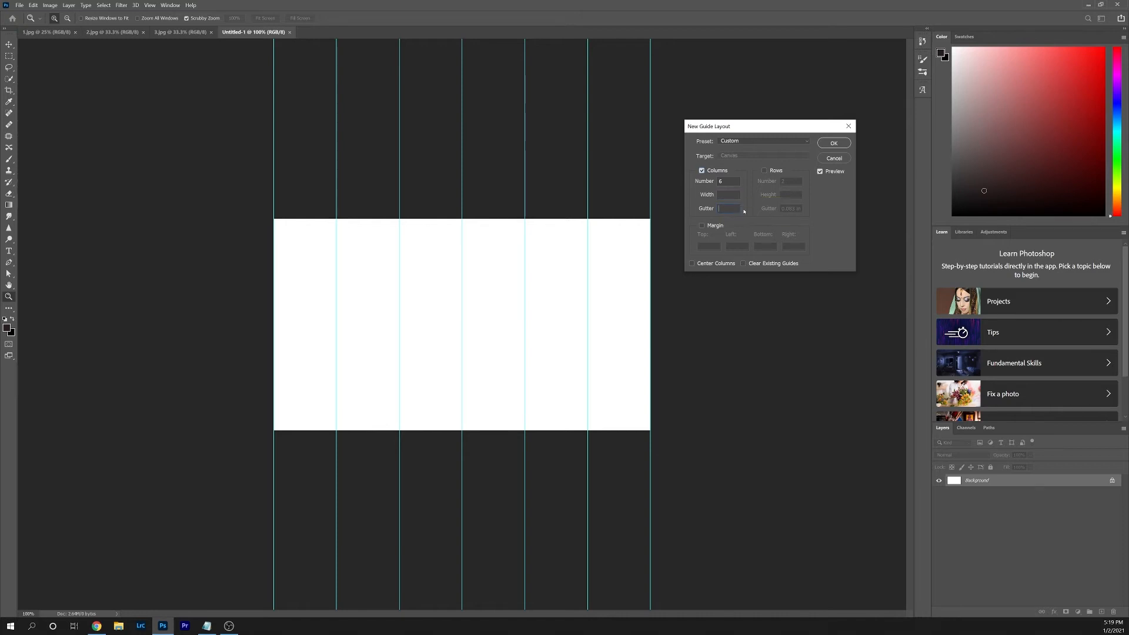
{"action": "left_click", "coordinate": [727, 181]}
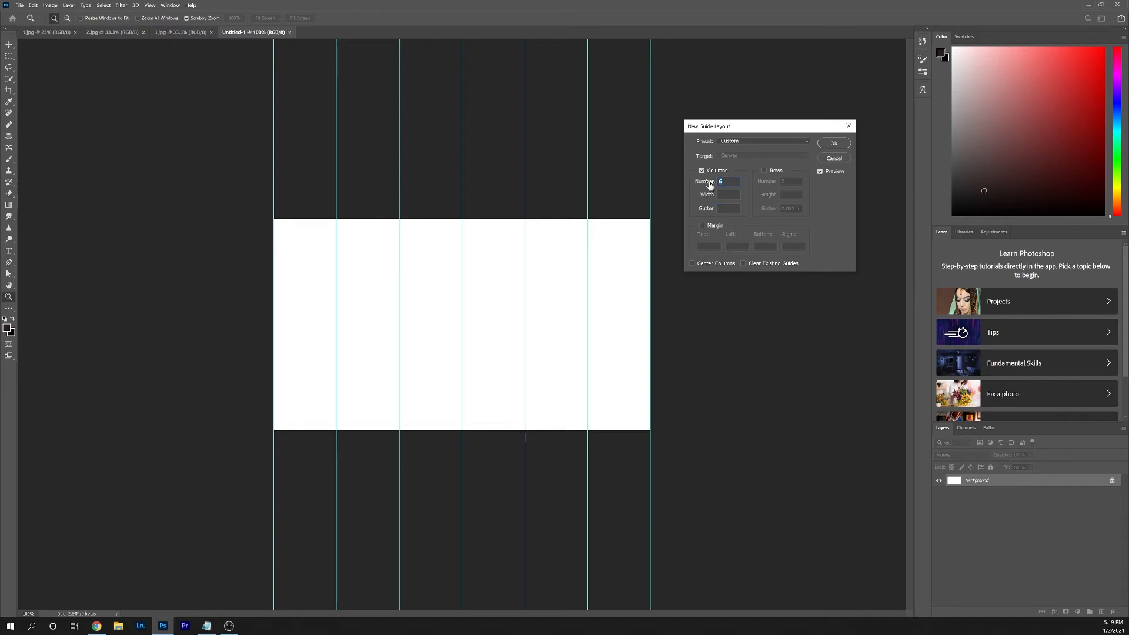
{"action": "type", "text": "3"}
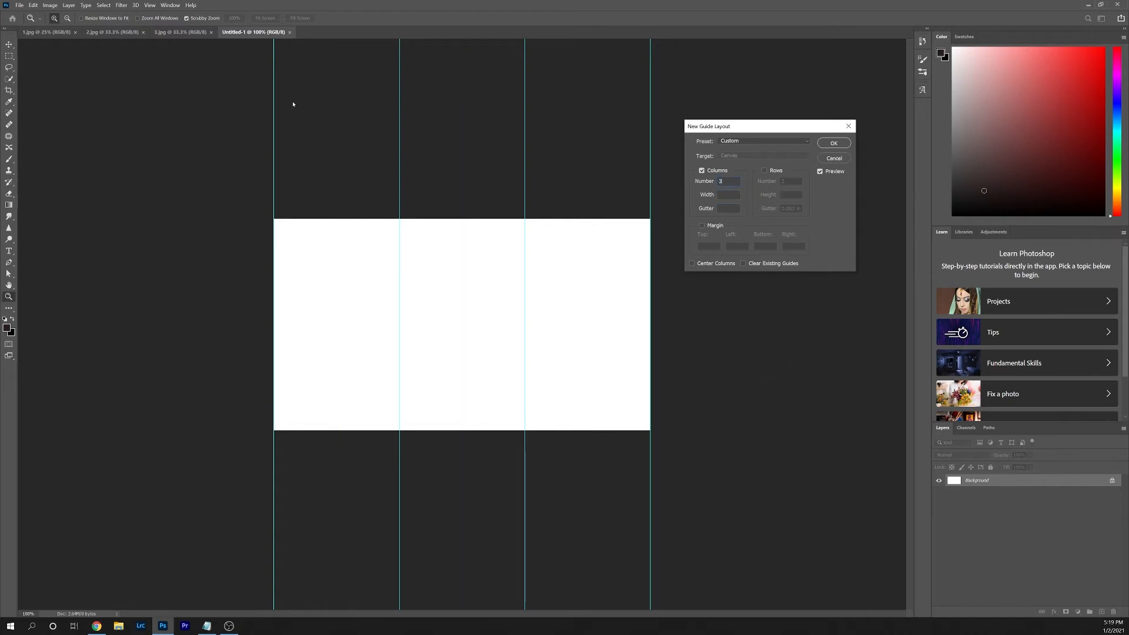
{"action": "mouse_move", "coordinate": [564, 369]}
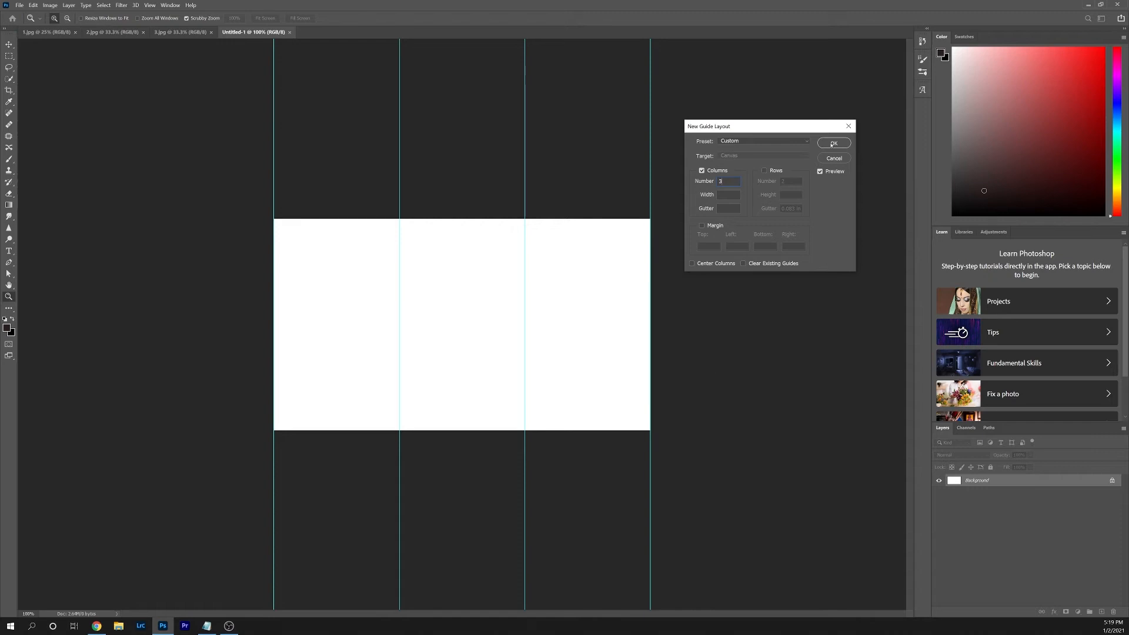
{"action": "left_click", "coordinate": [832, 142]}
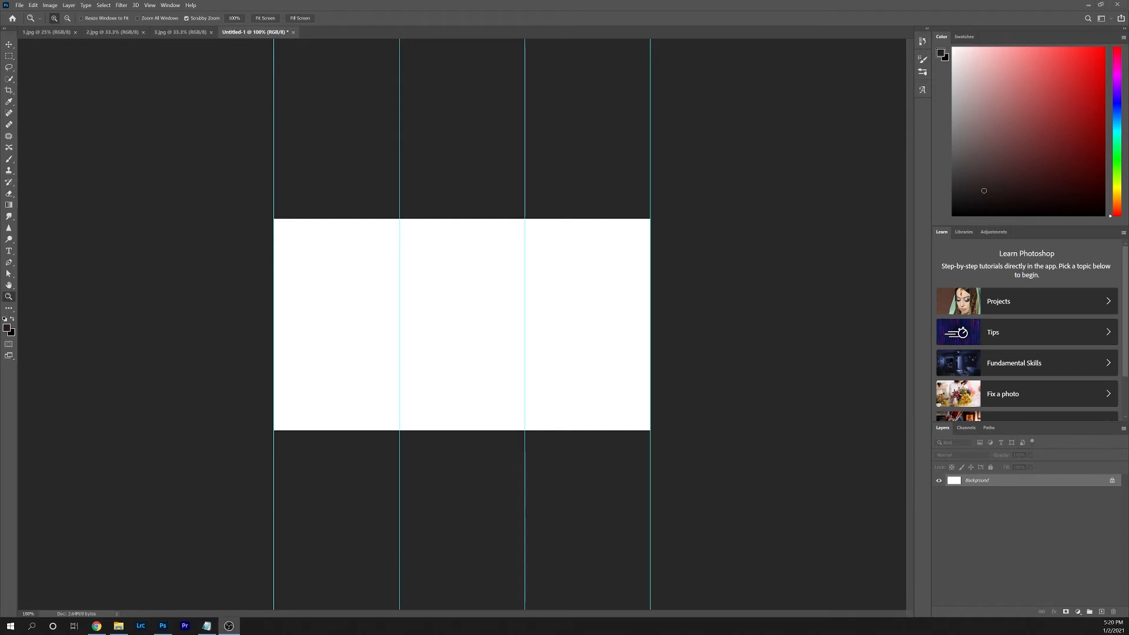
{"action": "mouse_move", "coordinate": [353, 434]}
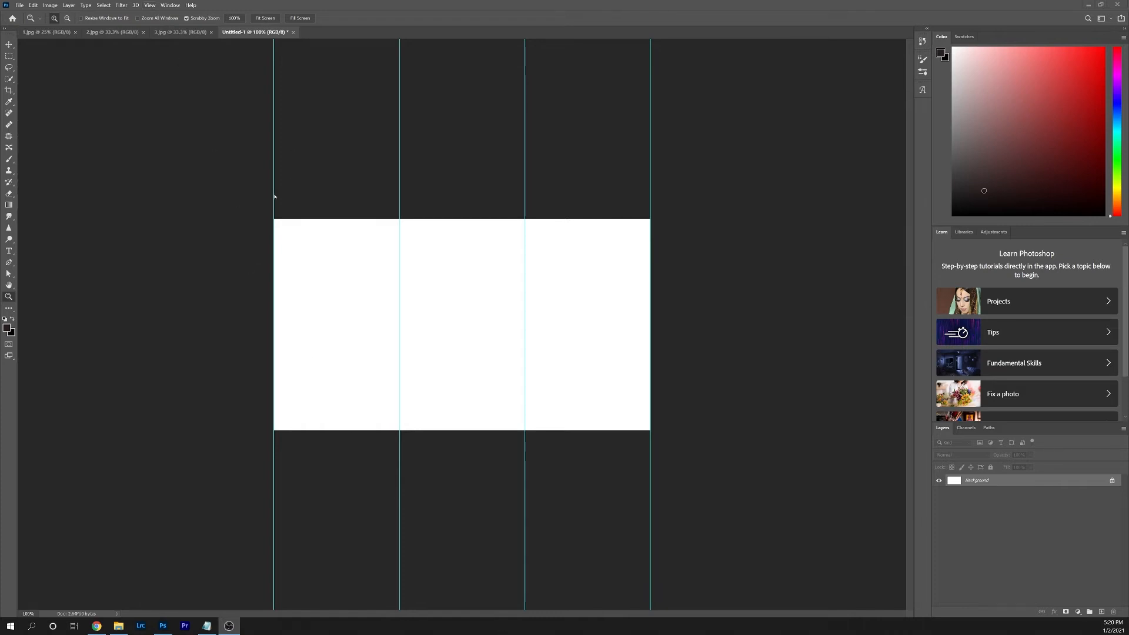
Bring up the View menu to reach the guide-clearing commands
{"action": "left_click", "coordinate": [149, 5]}
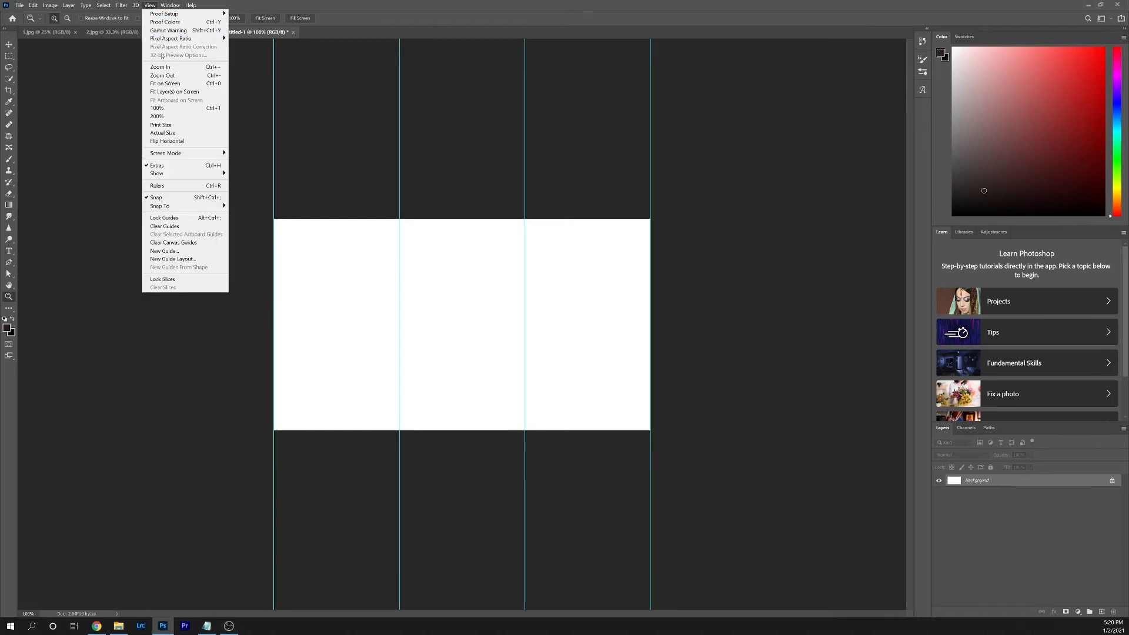
{"action": "mouse_move", "coordinate": [159, 206]}
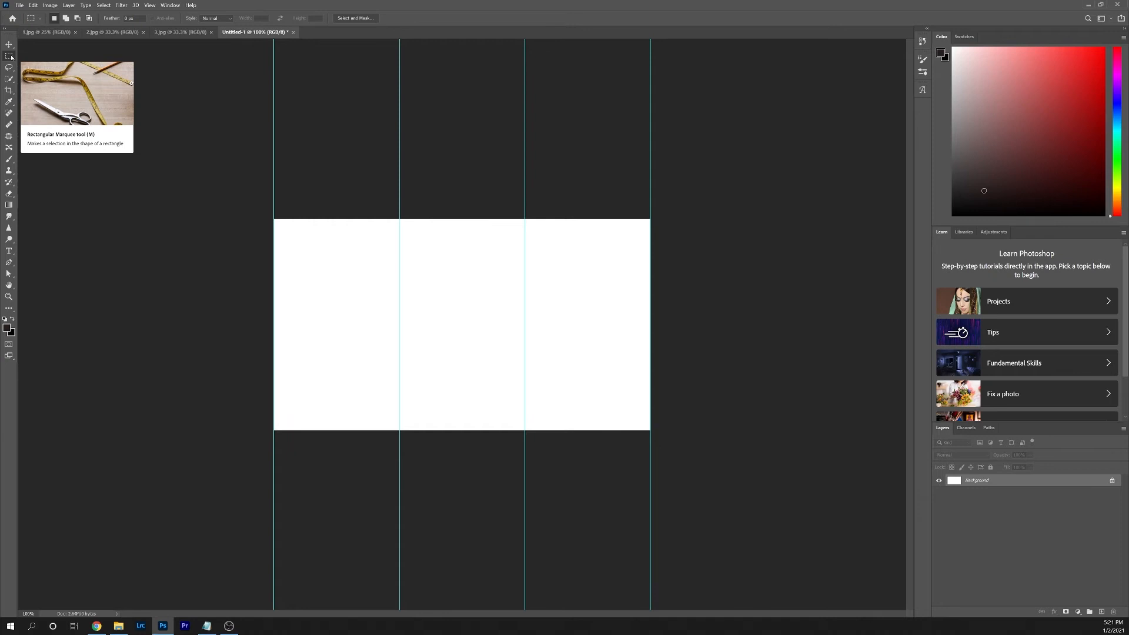
{"action": "mouse_move", "coordinate": [151, 109]}
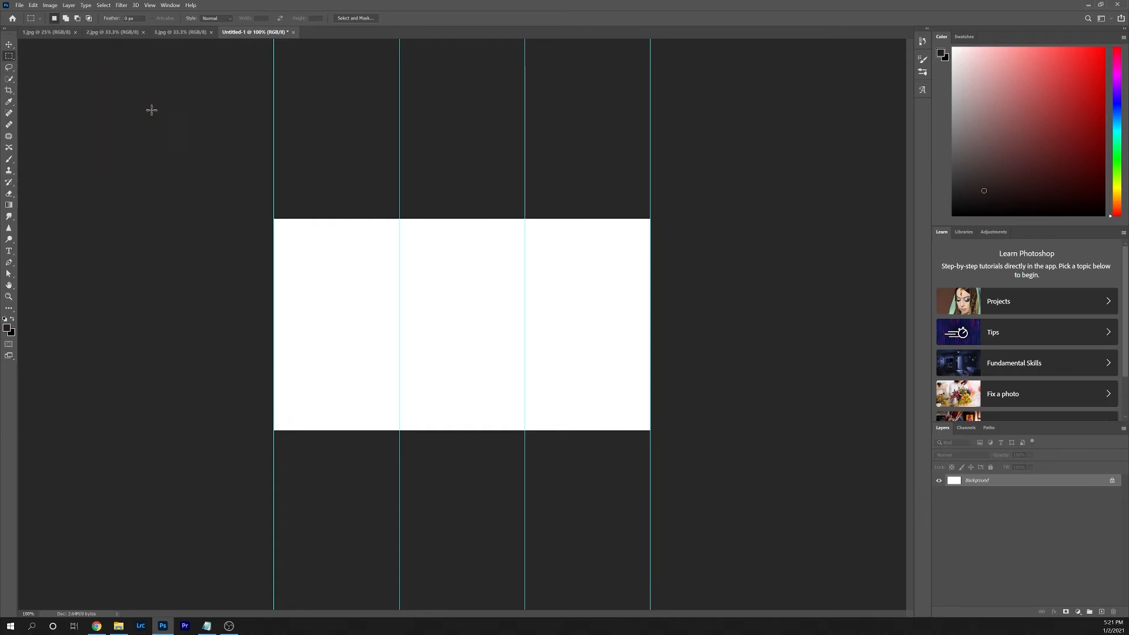
{"action": "mouse_move", "coordinate": [290, 256]}
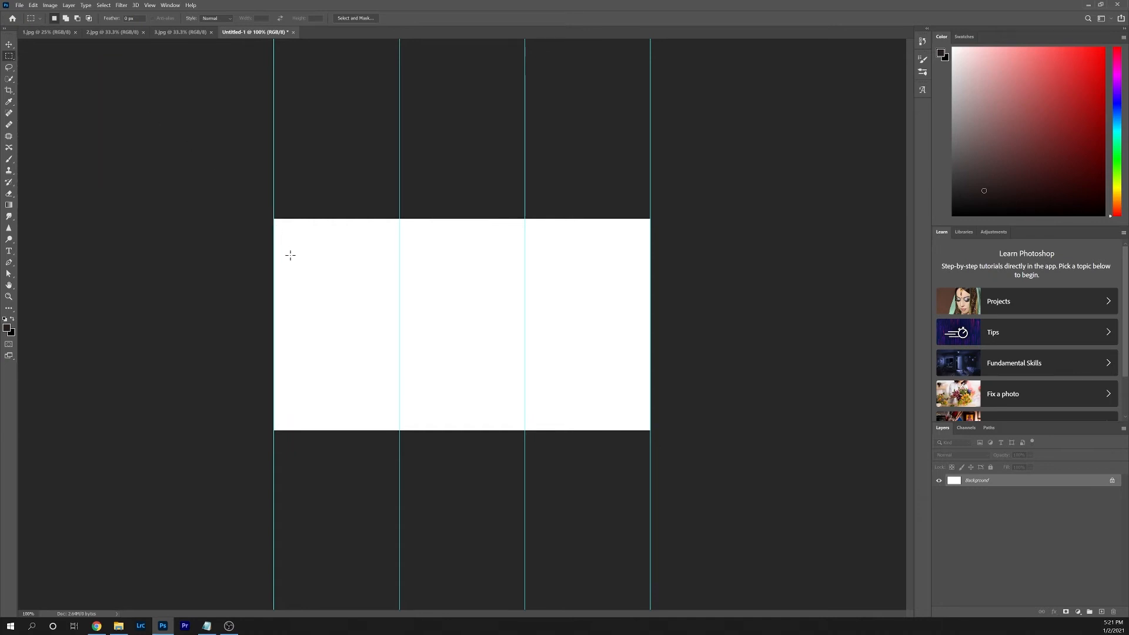
Marquee-select the leftmost guide column from the top-left corner to the first guide
{"action": "left_click_drag", "start_coordinate": [274, 216], "coordinate": [400, 430]}
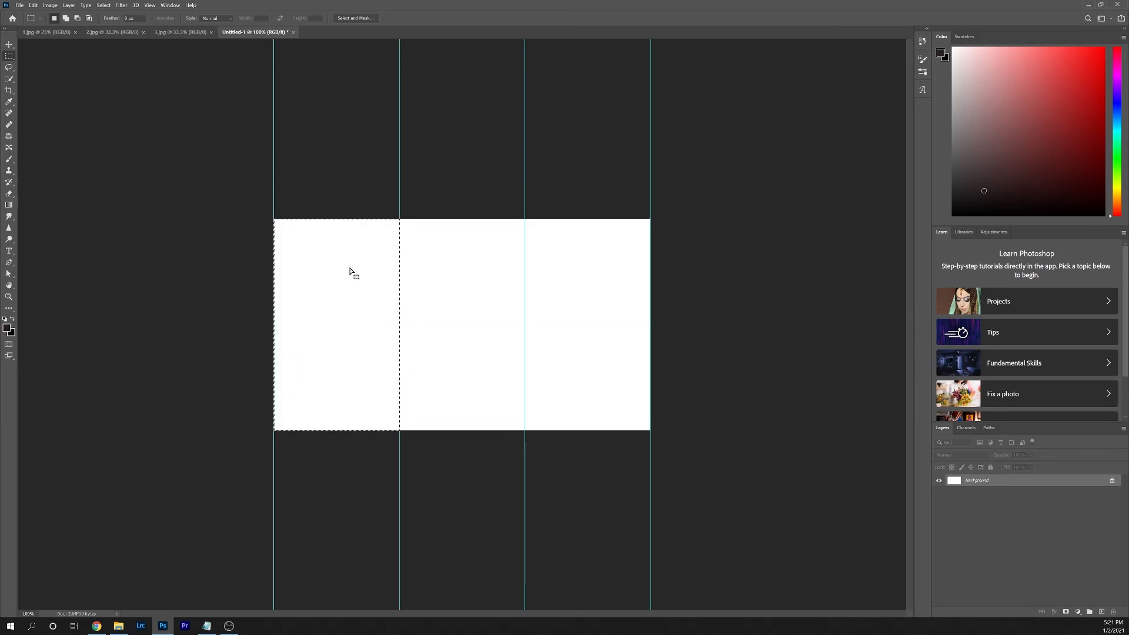
Copy 1.jpg and Paste Into the first-column selection on Untitled-1 as a masked layer
{"action": "left_click", "coordinate": [43, 32]}
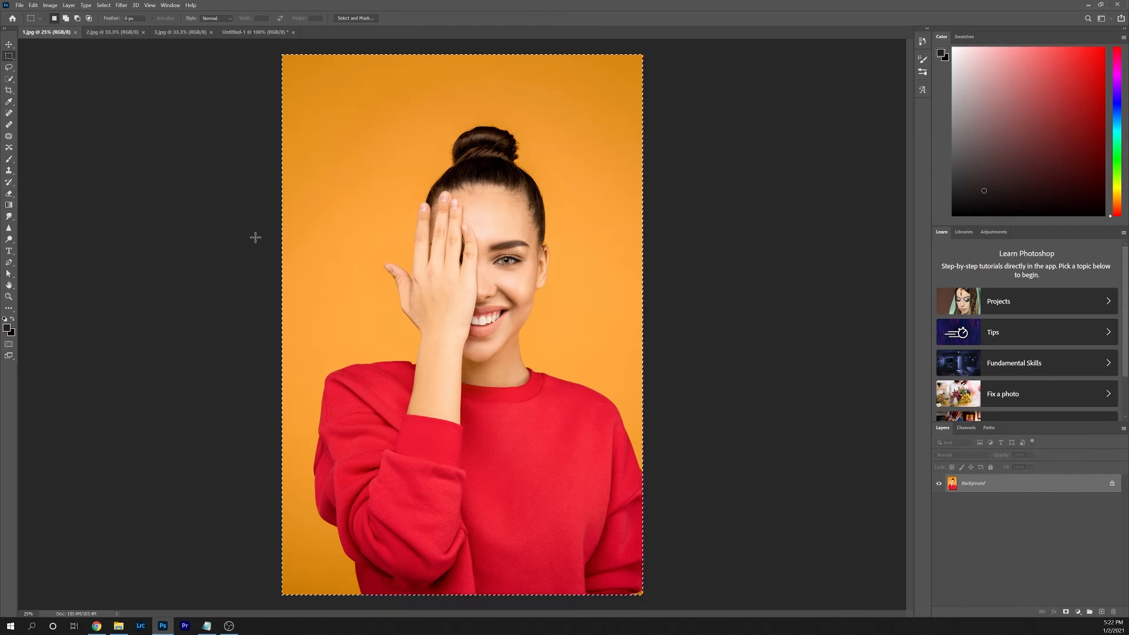
{"action": "mouse_move", "coordinate": [108, 47]}
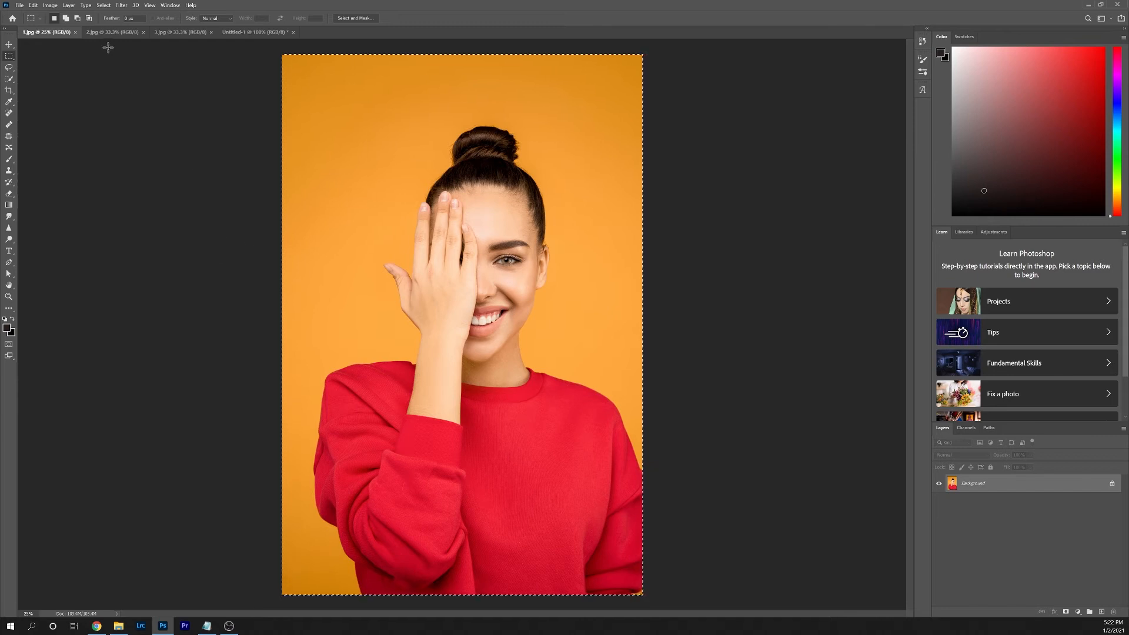
{"action": "left_click", "coordinate": [252, 32]}
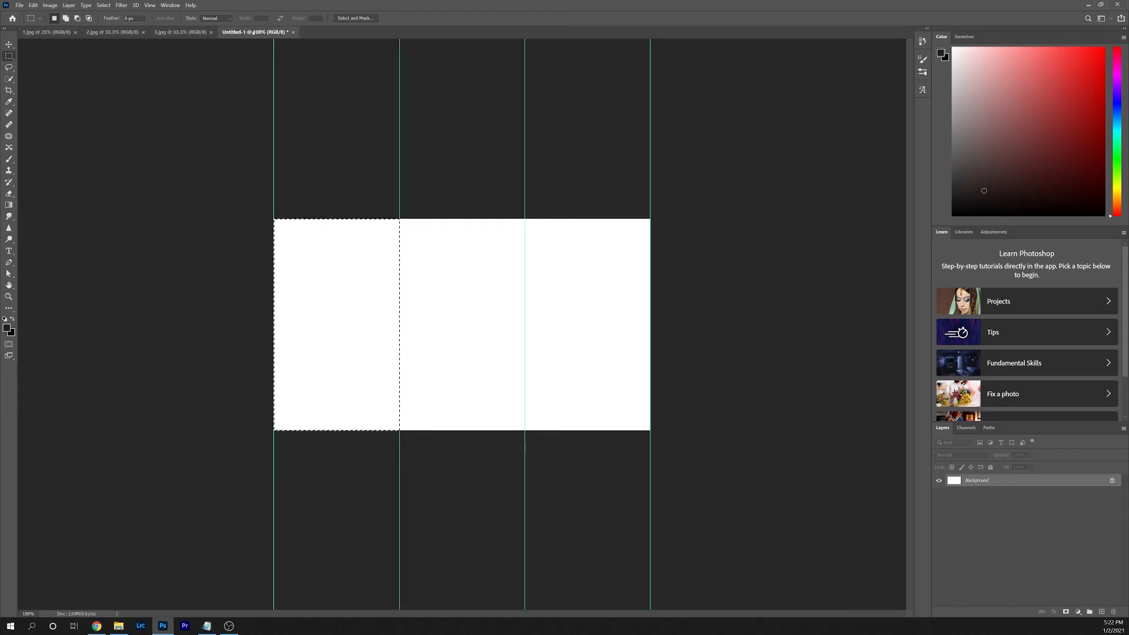
{"action": "left_click", "coordinate": [33, 4]}
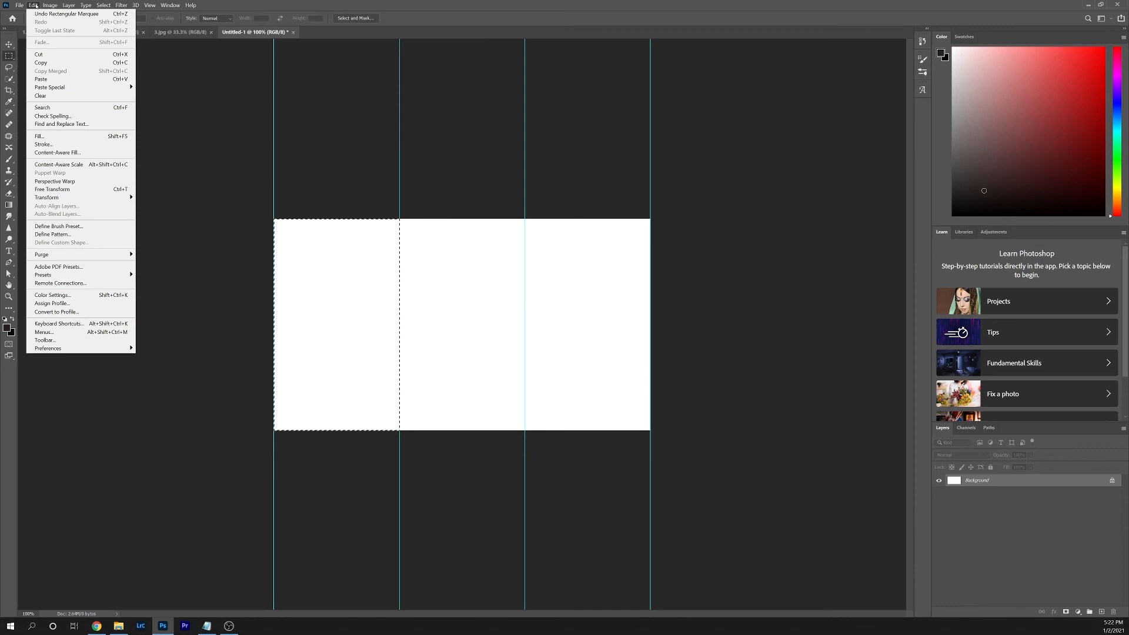
{"action": "mouse_move", "coordinate": [41, 79]}
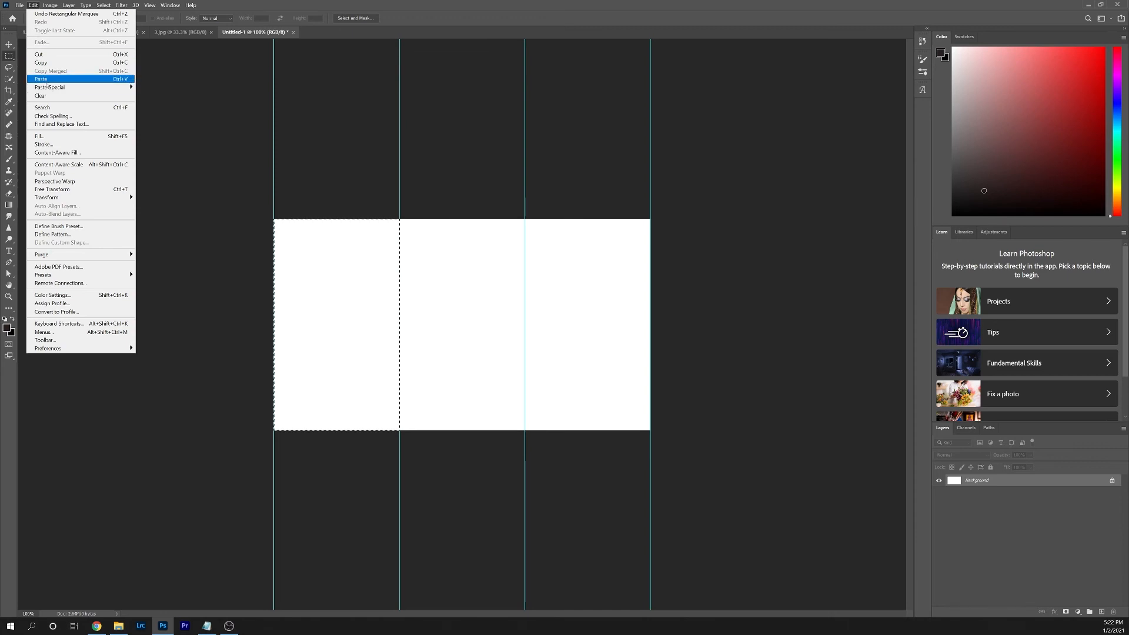
{"action": "mouse_move", "coordinate": [49, 87]}
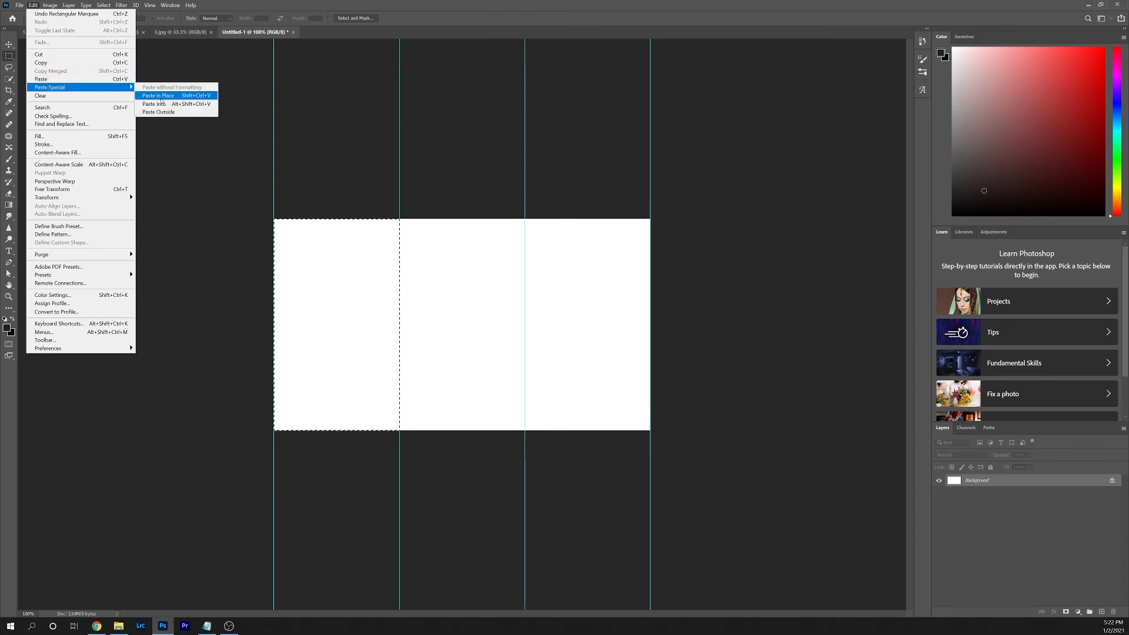
{"action": "left_click", "coordinate": [156, 95]}
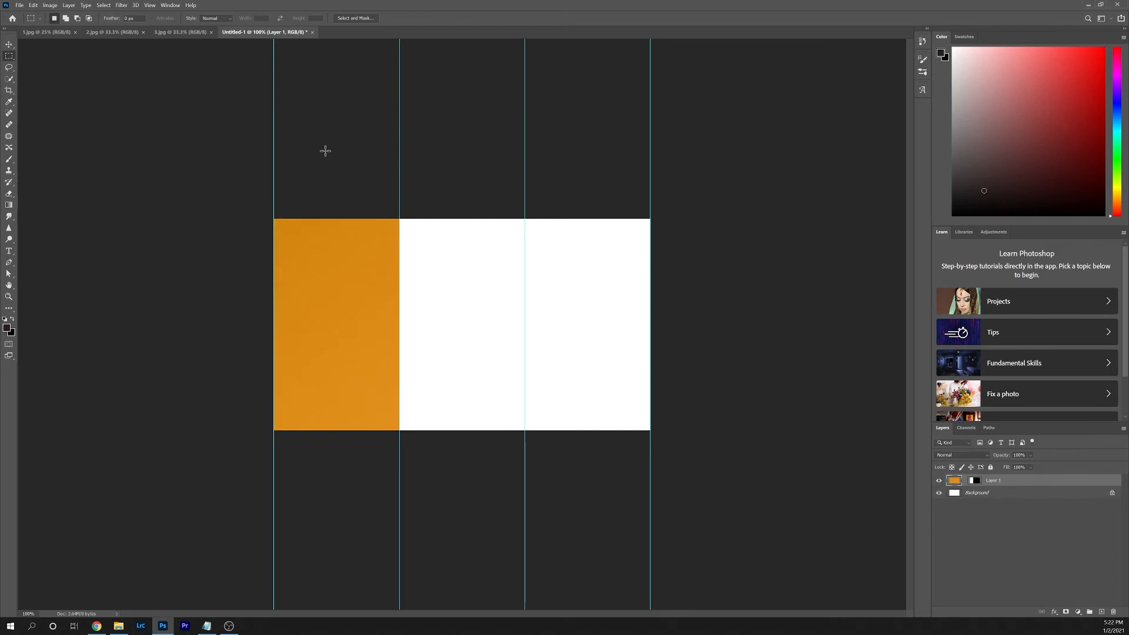
{"action": "mouse_move", "coordinate": [399, 345]}
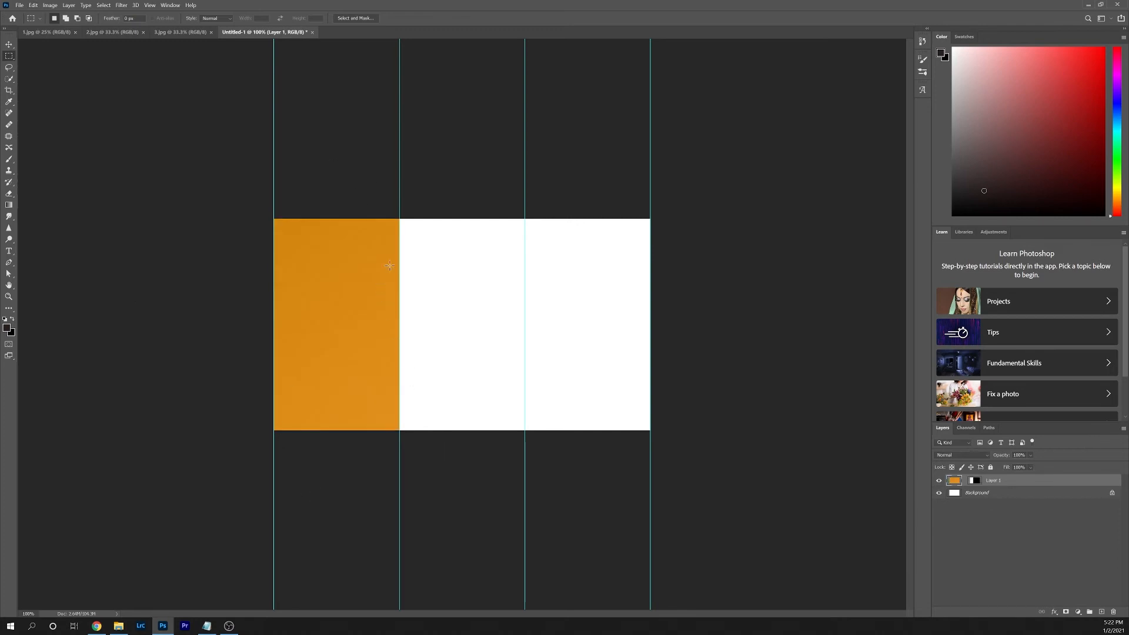
{"action": "mouse_move", "coordinate": [369, 350]}
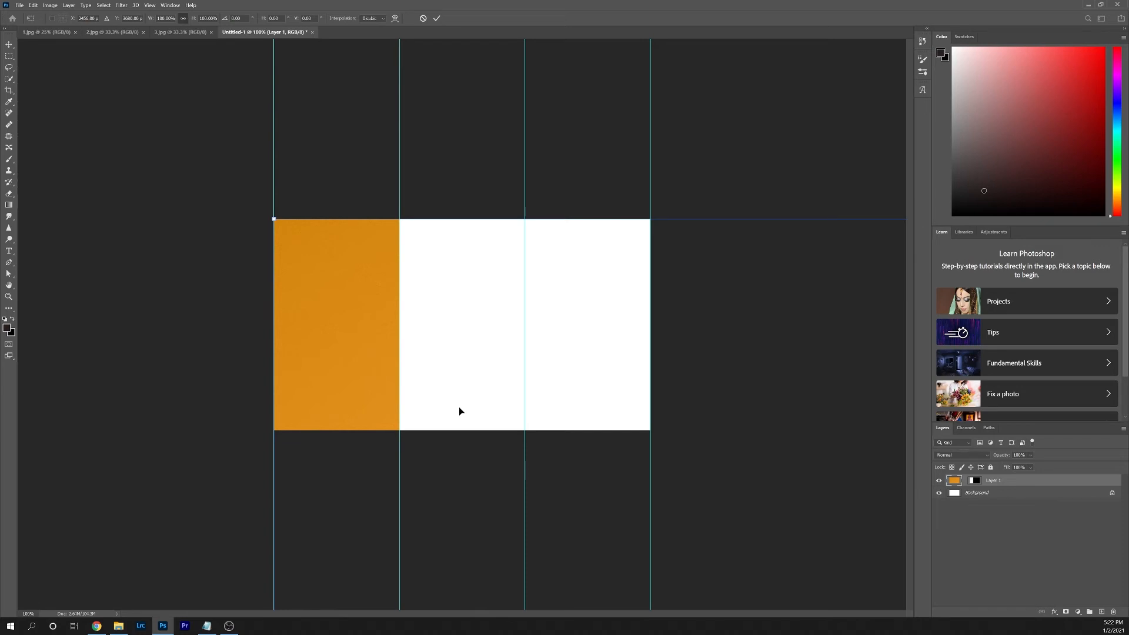
{"action": "mouse_move", "coordinate": [274, 220]}
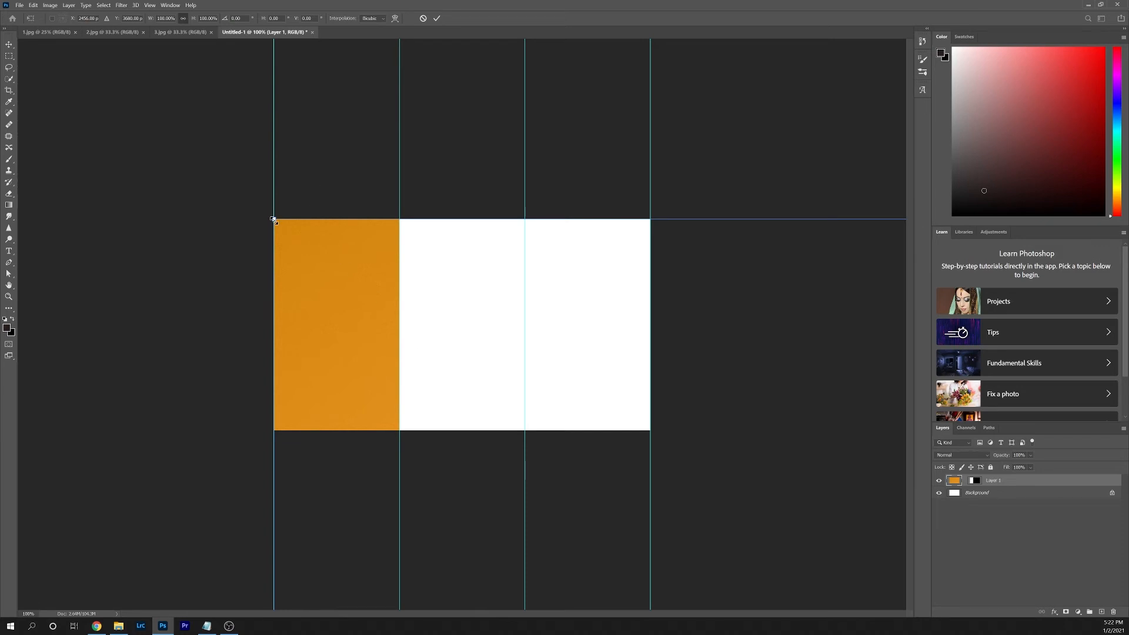
{"action": "mouse_move", "coordinate": [705, 360]}
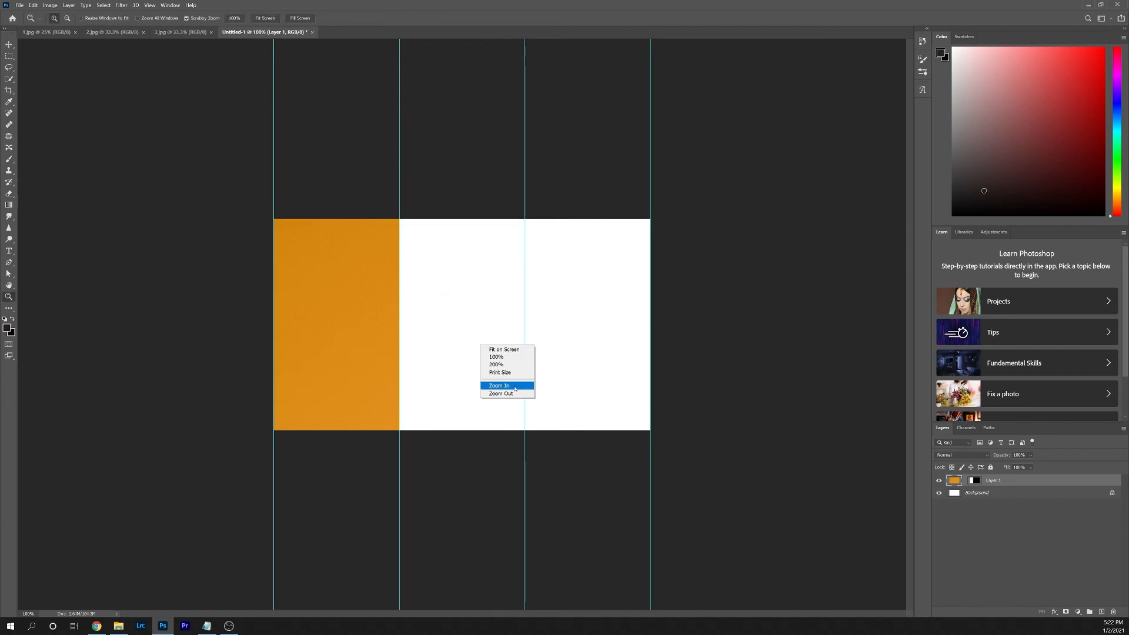
Zoom out to see the transformed portrait's full extent beyond the canvas
{"action": "left_click", "coordinate": [499, 394]}
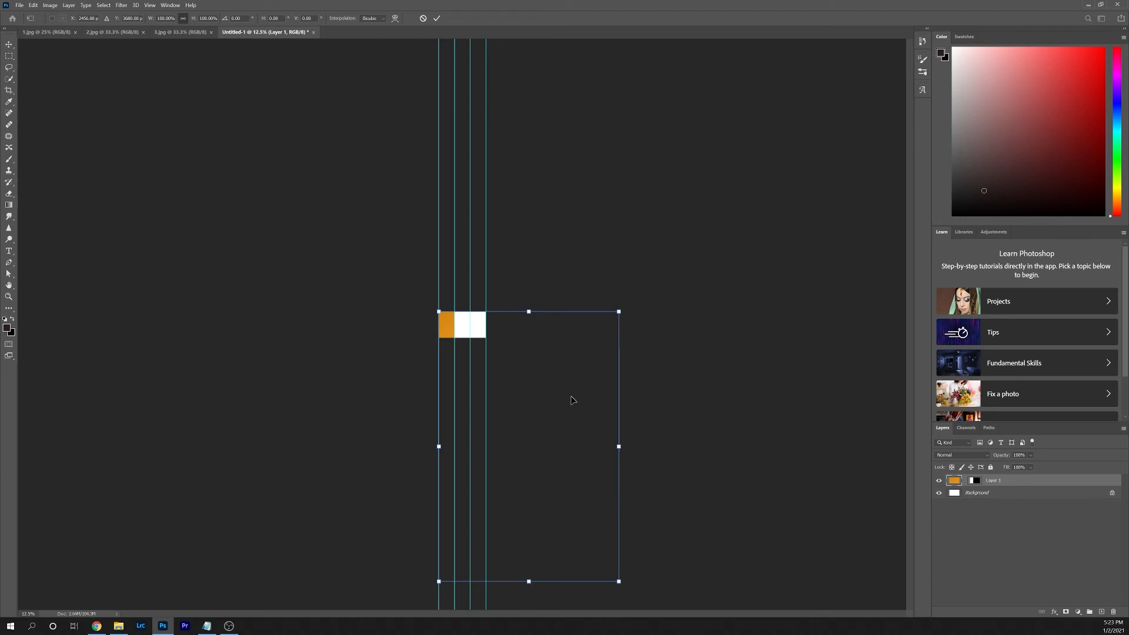
{"action": "mouse_move", "coordinate": [615, 581]}
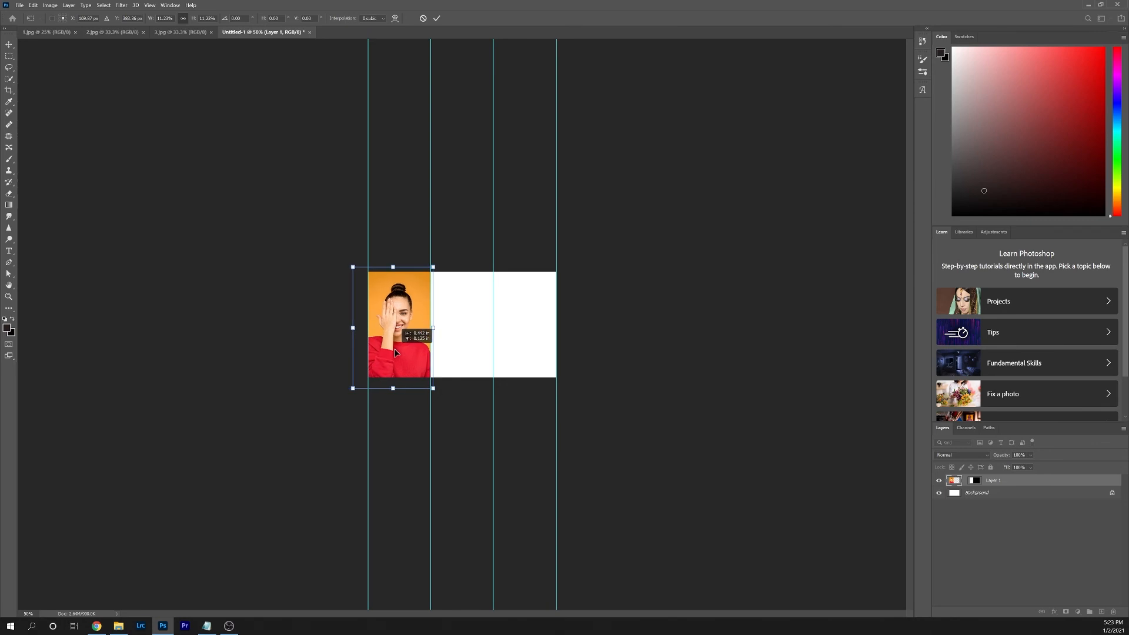
Nudge the portrait within the transform box so her face centres in the first column
{"action": "left_click_drag", "start_coordinate": [396, 325], "coordinate": [399, 322]}
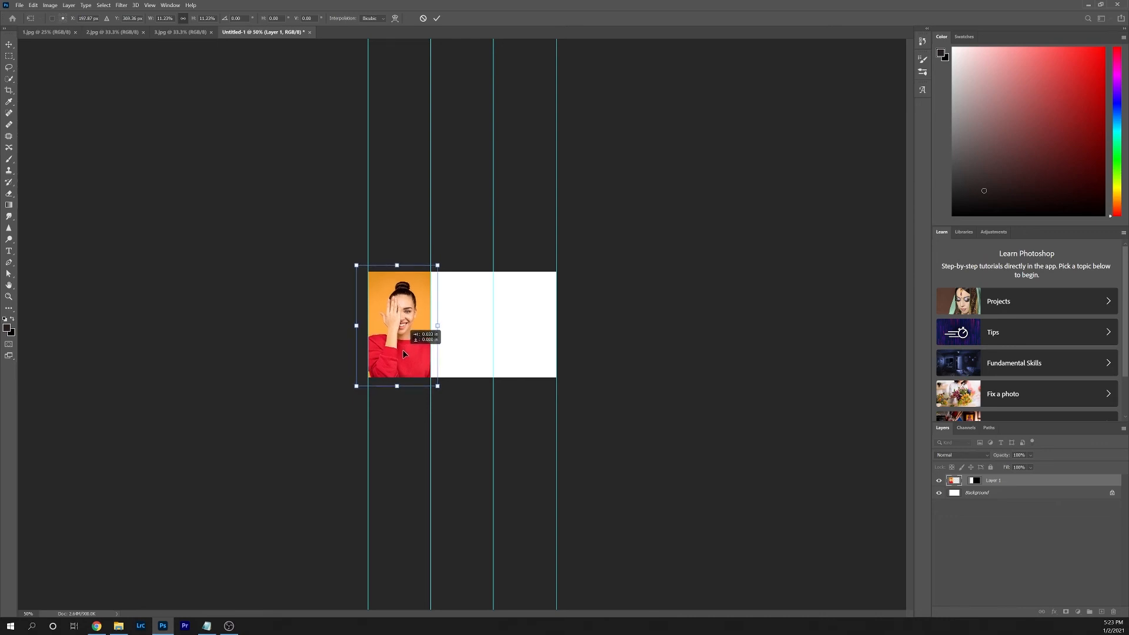
{"action": "left_click_drag", "start_coordinate": [400, 325], "coordinate": [403, 325]}
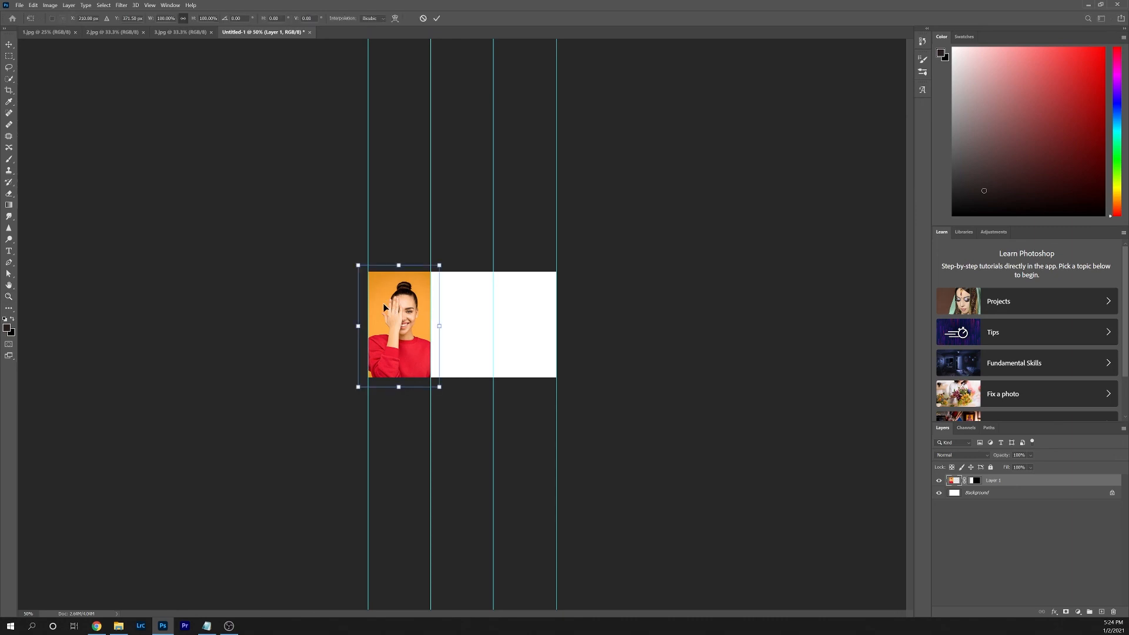
{"action": "mouse_move", "coordinate": [409, 346]}
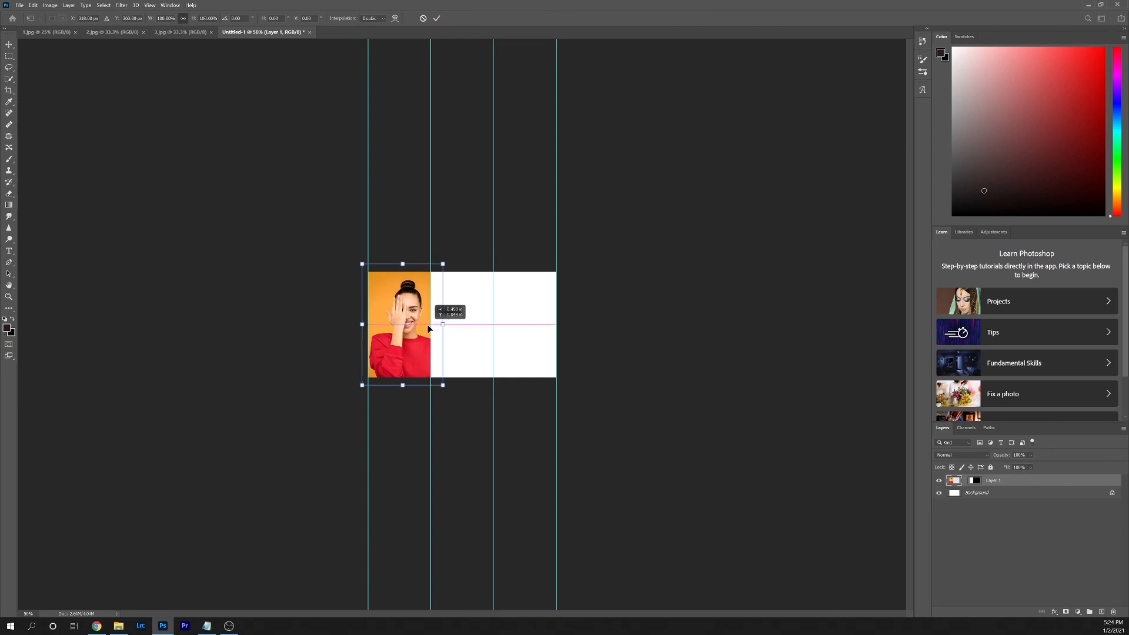
Slide the portrait to fully fill the first column and commit the transform
{"action": "left_click_drag", "start_coordinate": [427, 329], "coordinate": [406, 337]}
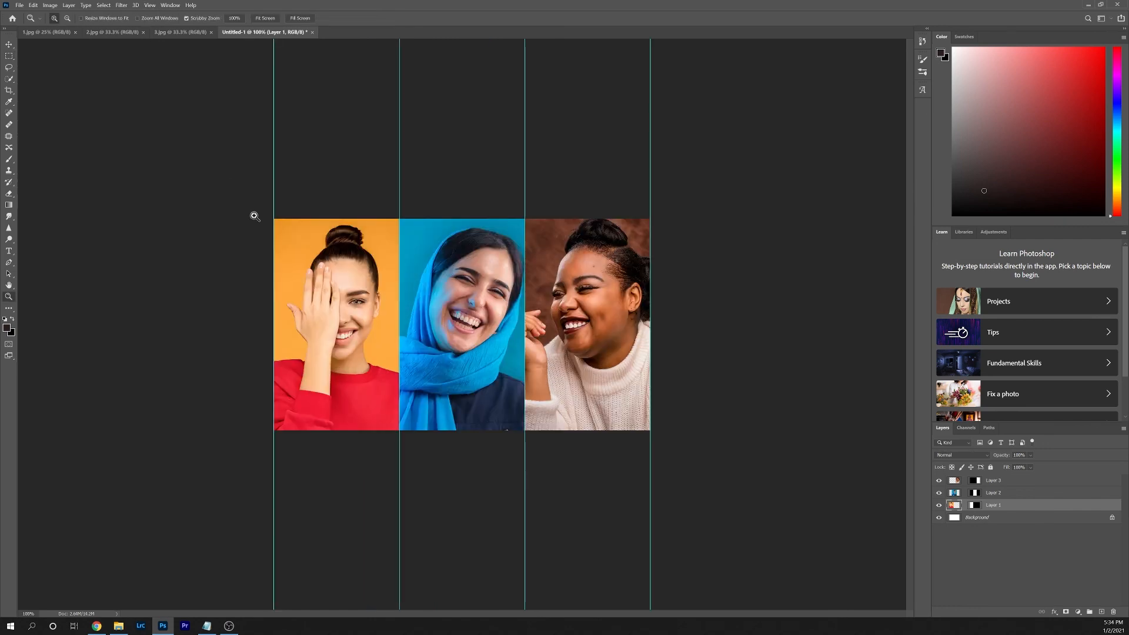
{"action": "mouse_move", "coordinate": [442, 461]}
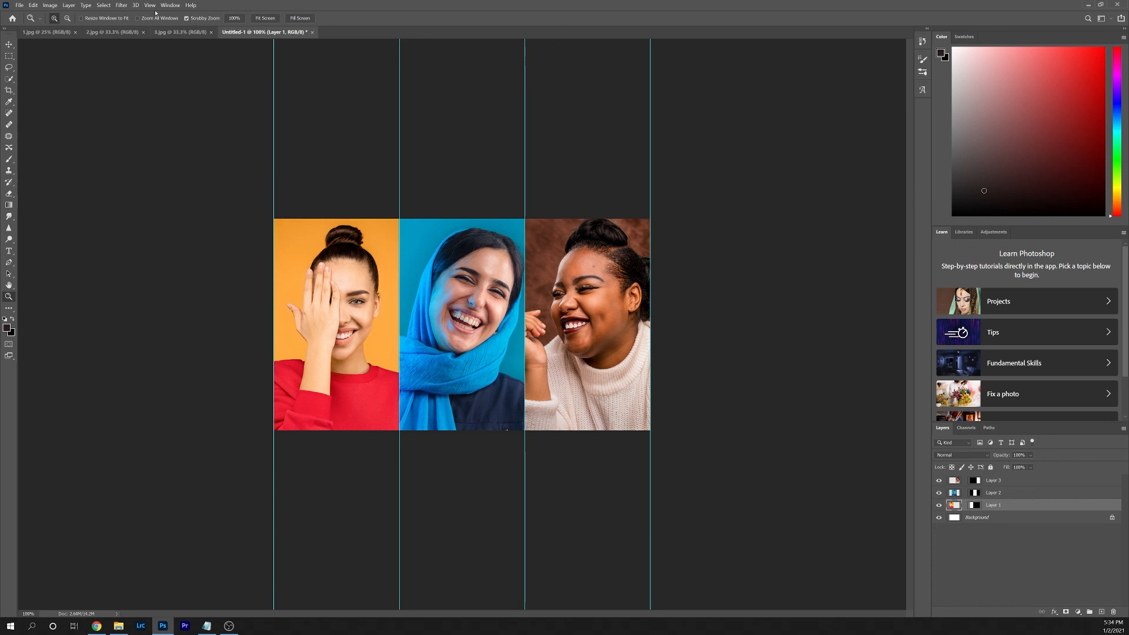
Clear all guides via View > Clear Guides, leaving the three-portrait collage clean
{"action": "left_click", "coordinate": [149, 5]}
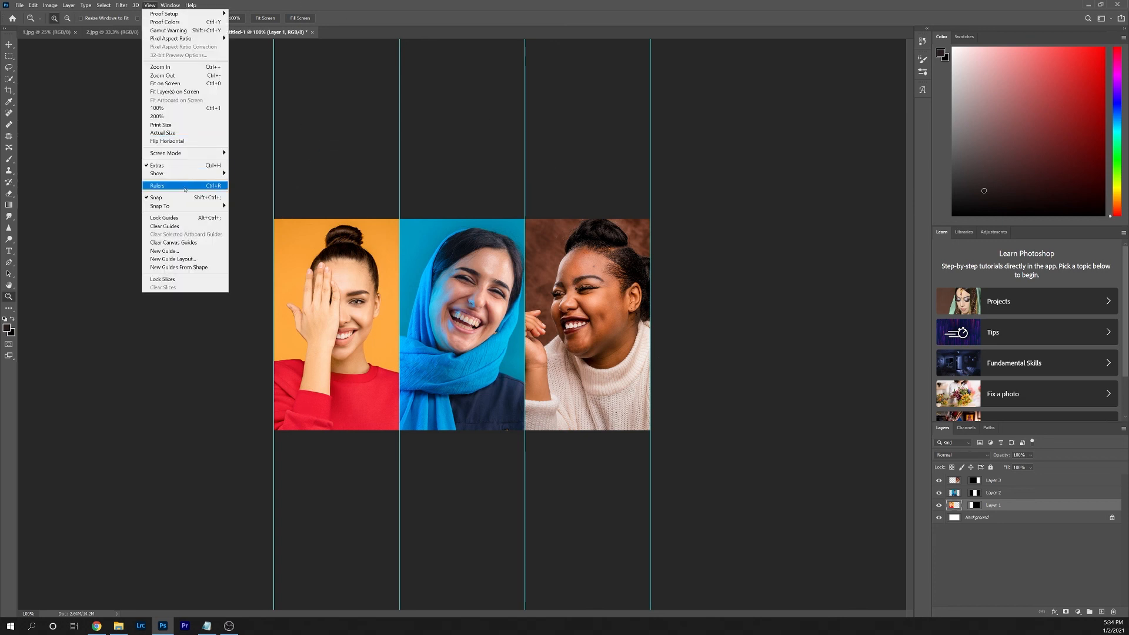
{"action": "mouse_move", "coordinate": [164, 226]}
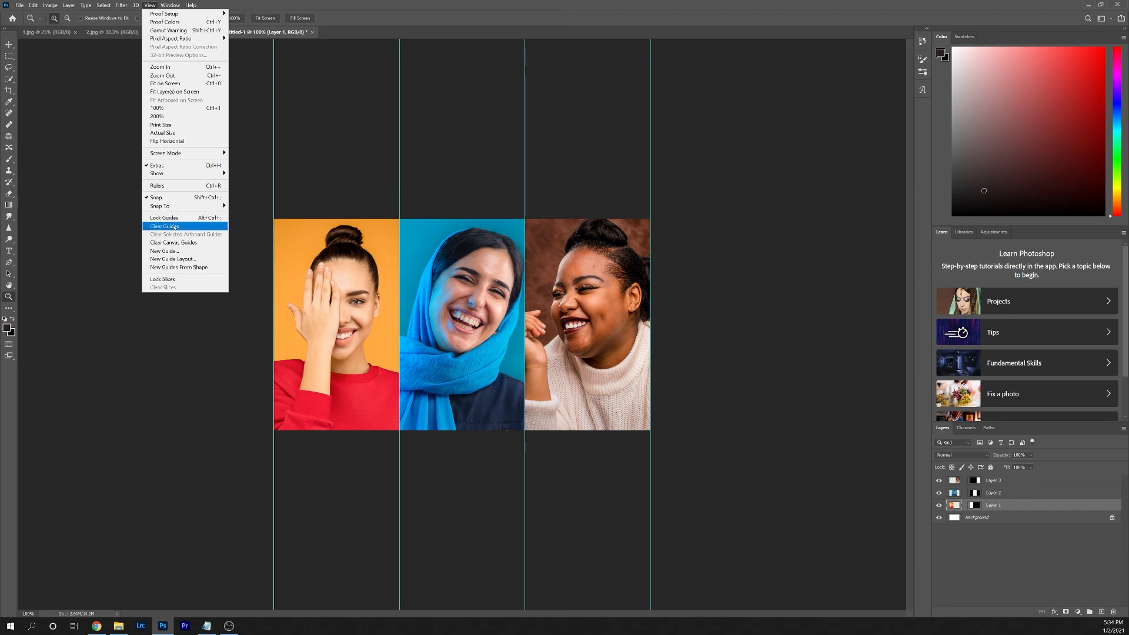
{"action": "left_click", "coordinate": [163, 225]}
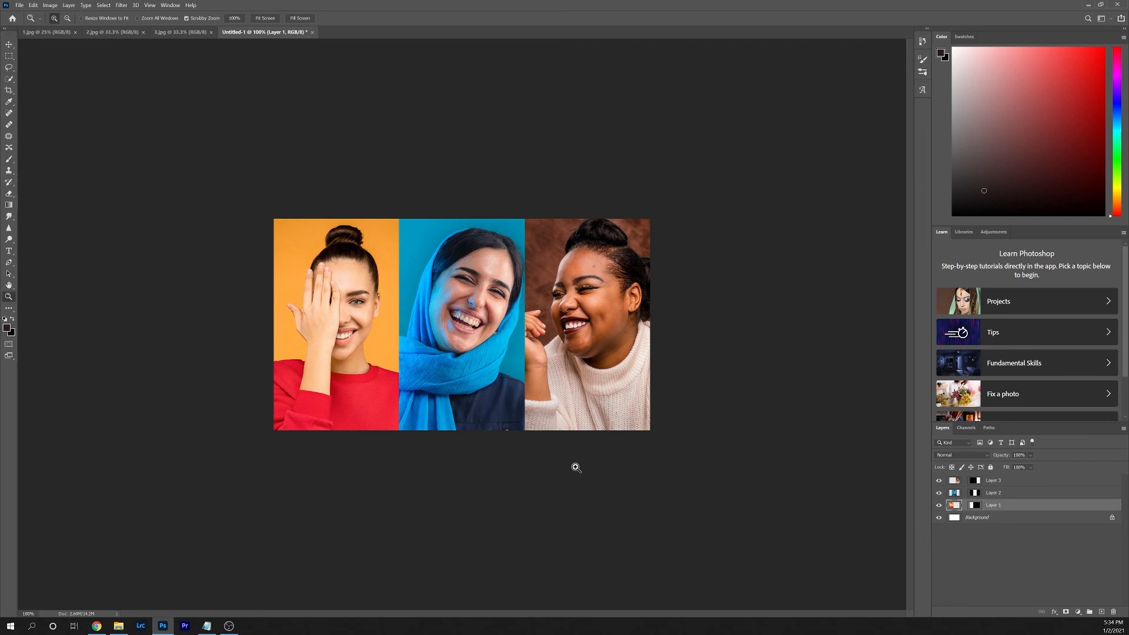
{"action": "mouse_move", "coordinate": [576, 462]}
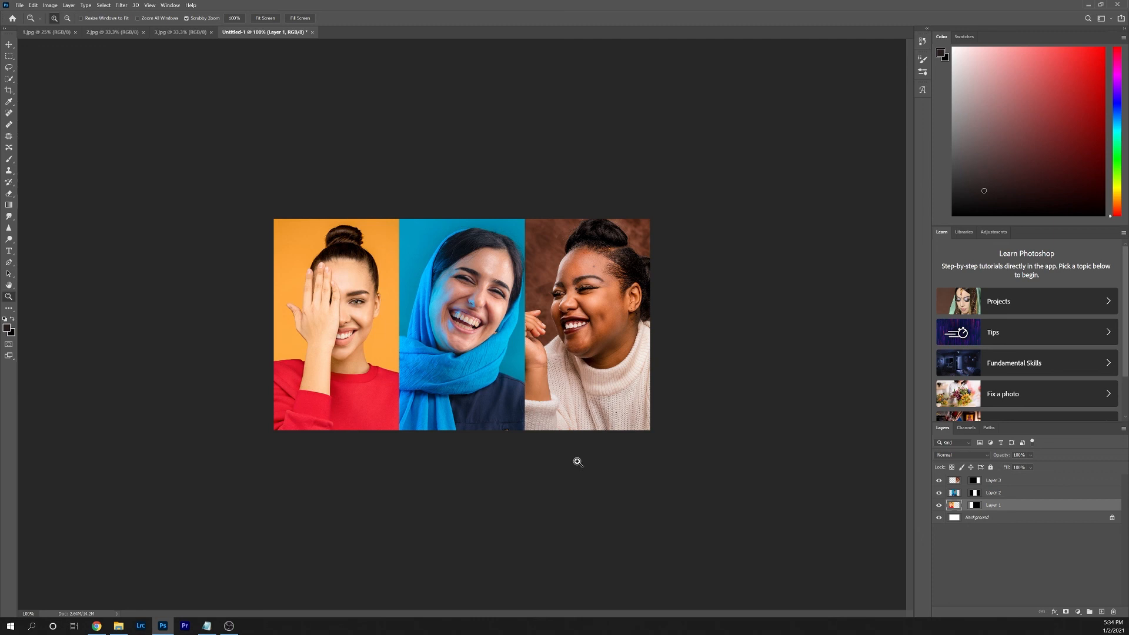